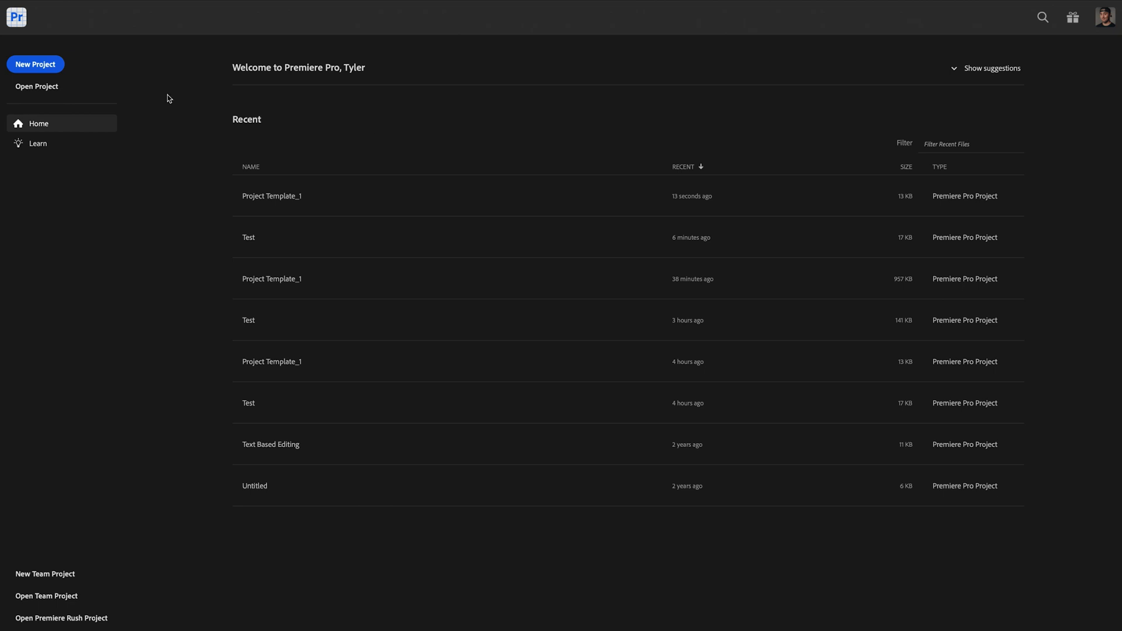
Step: Create project 'Test' from Standard Template Project.prproj in the default location, skipping import mode
left_click(35, 64)
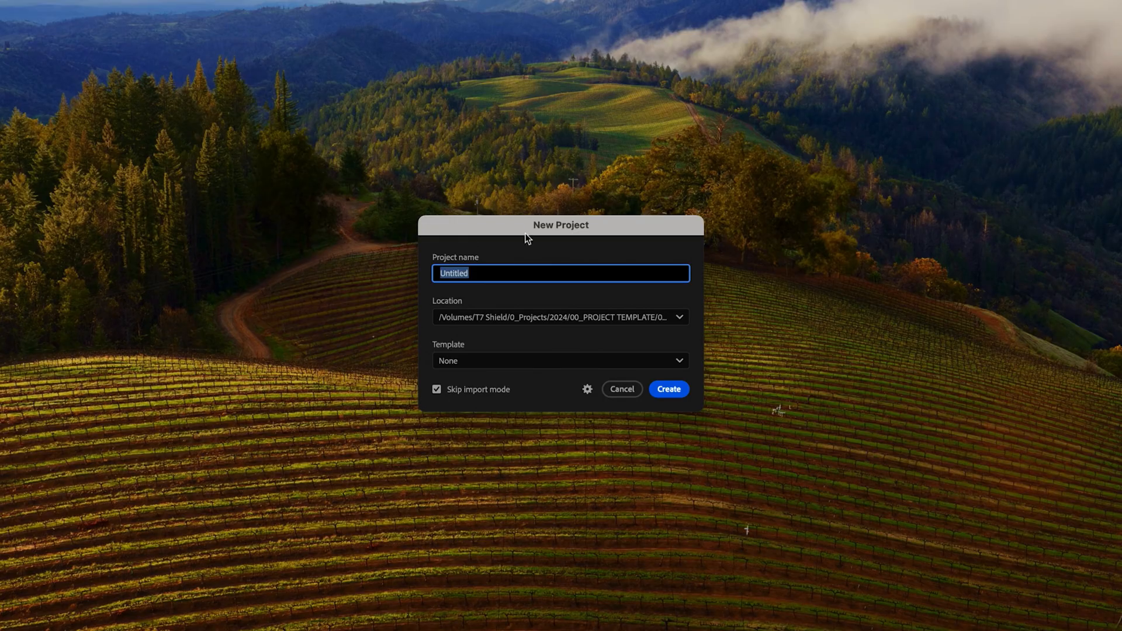
mouse_move(527, 272)
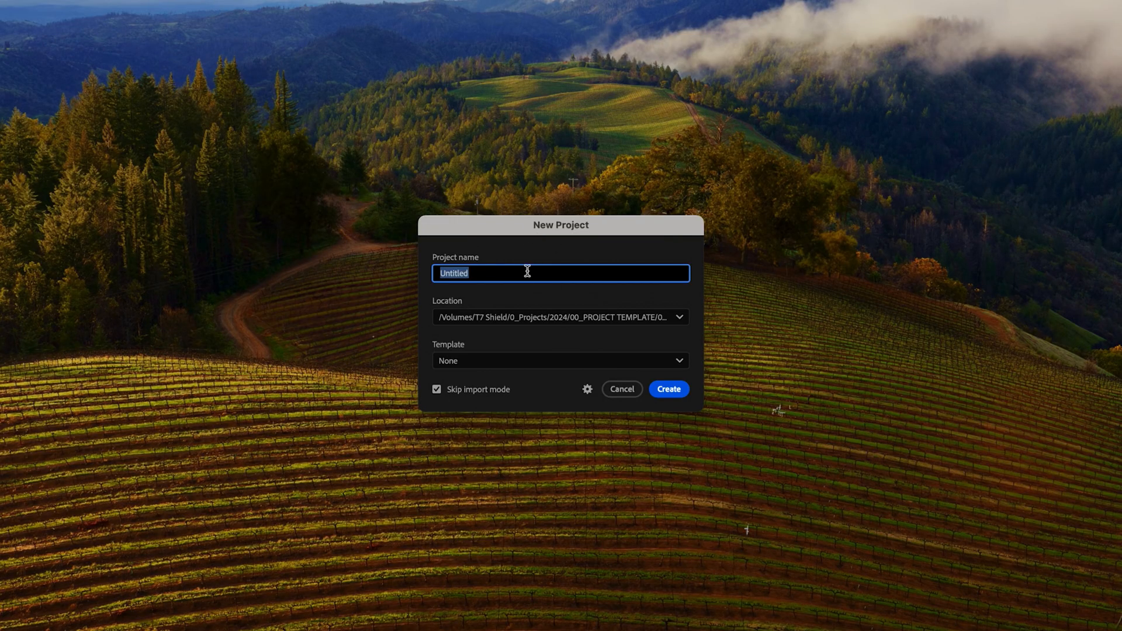
type("Test")
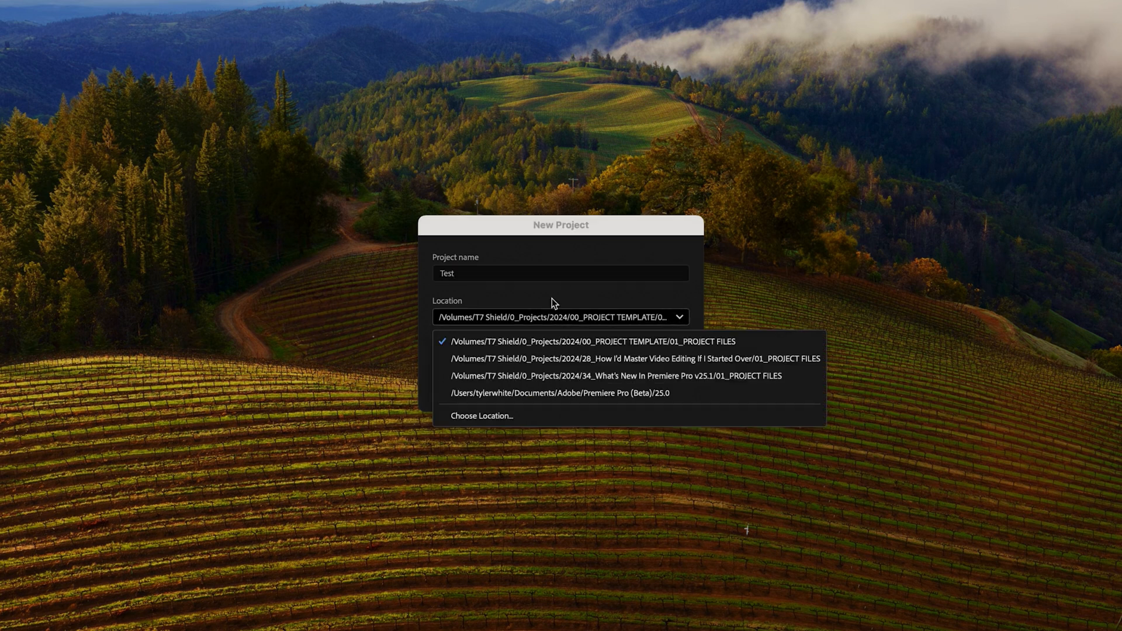
left_click(592, 341)
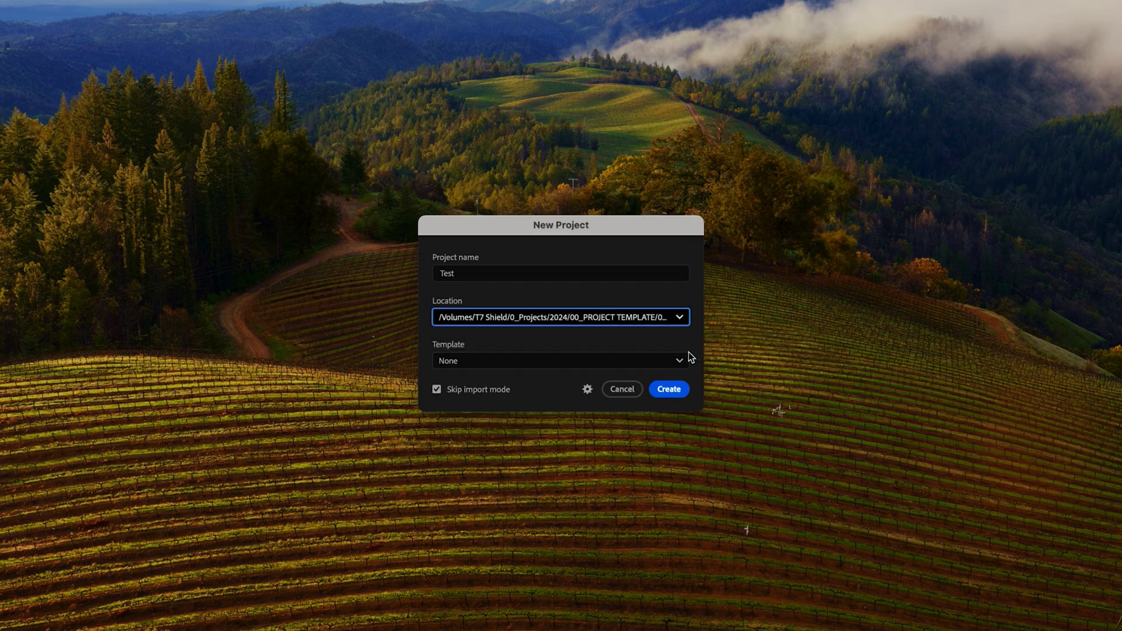
left_click(560, 360)
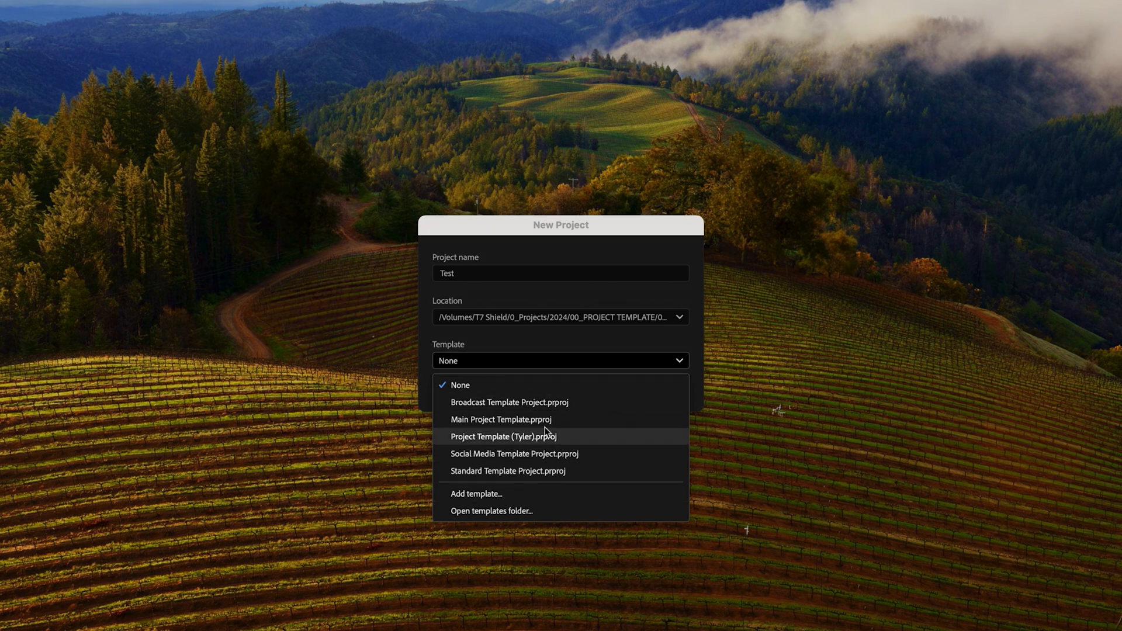
mouse_move(560, 439)
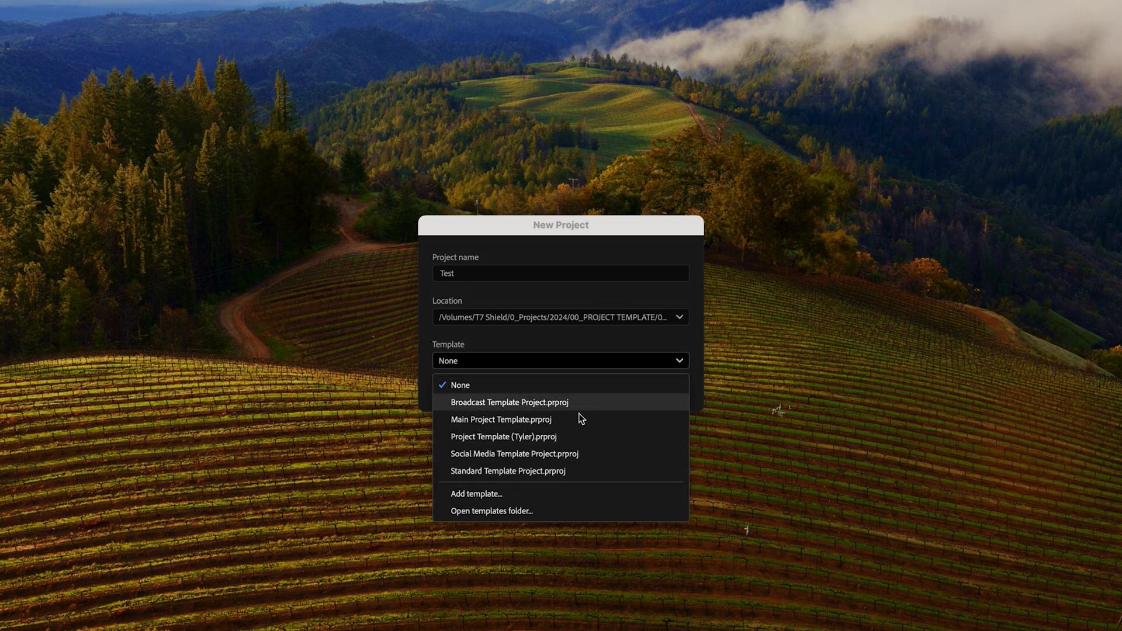
mouse_move(574, 437)
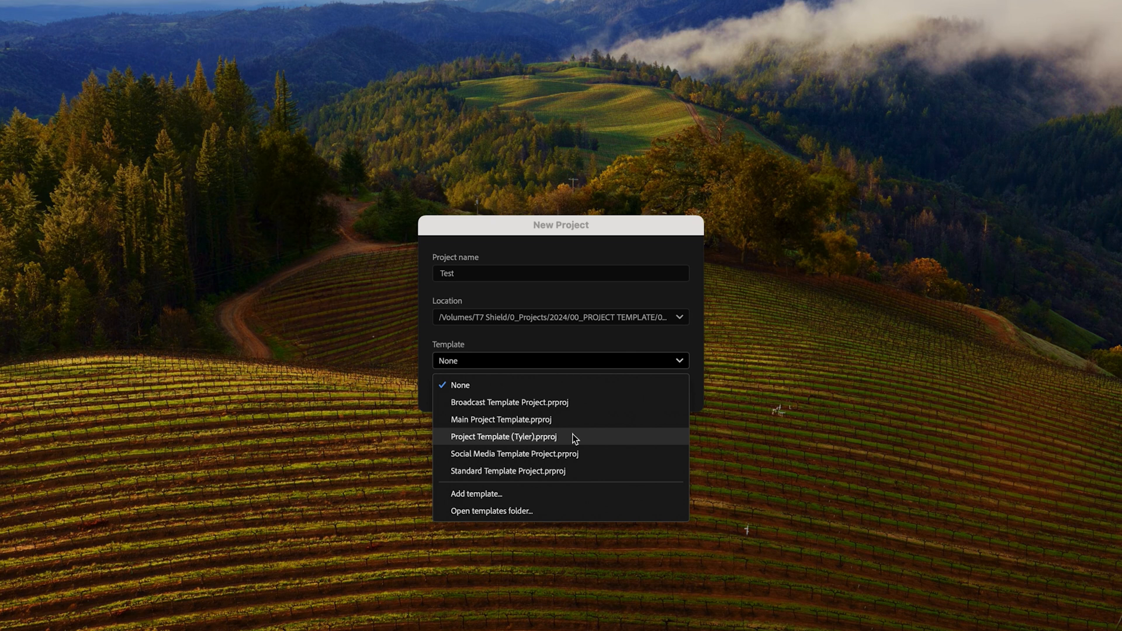
mouse_move(558, 471)
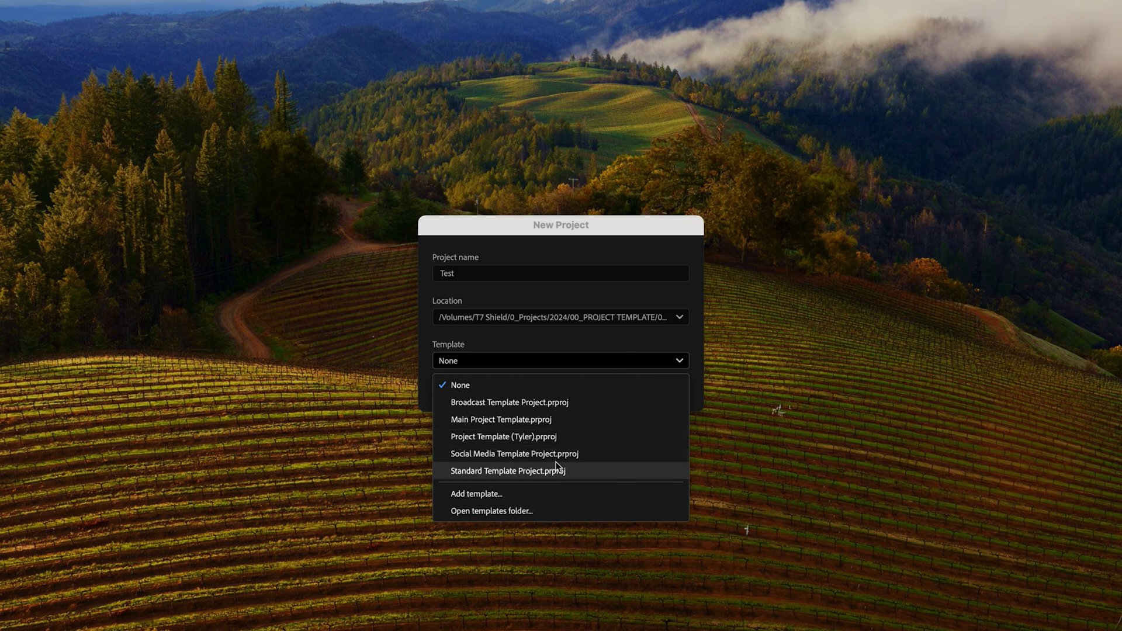
mouse_move(529, 479)
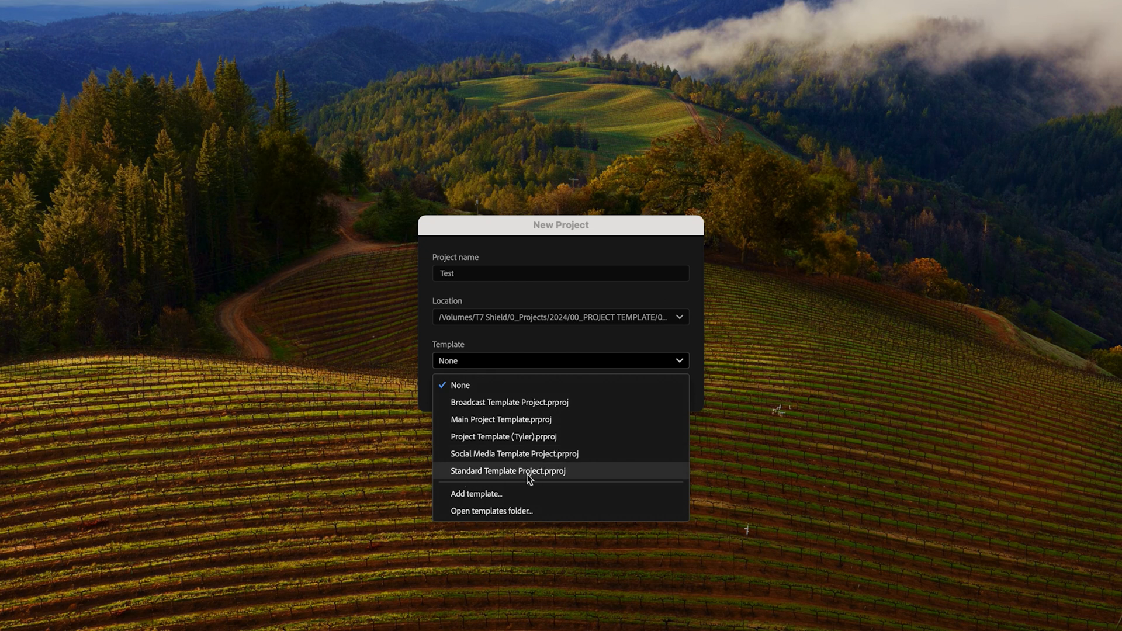
left_click(508, 471)
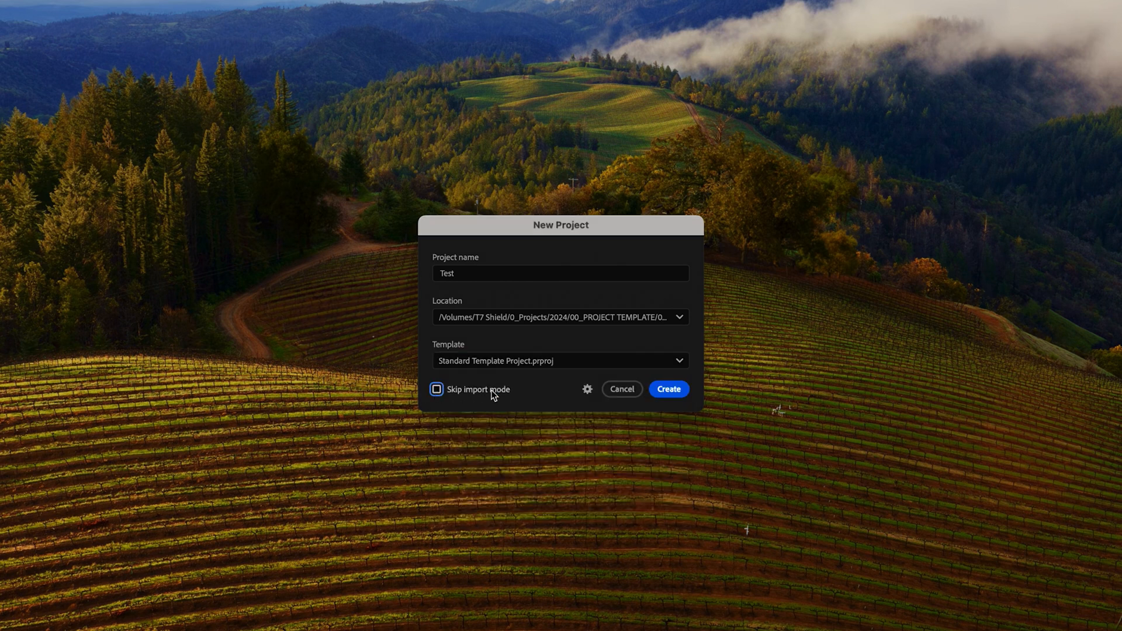
left_click(437, 389)
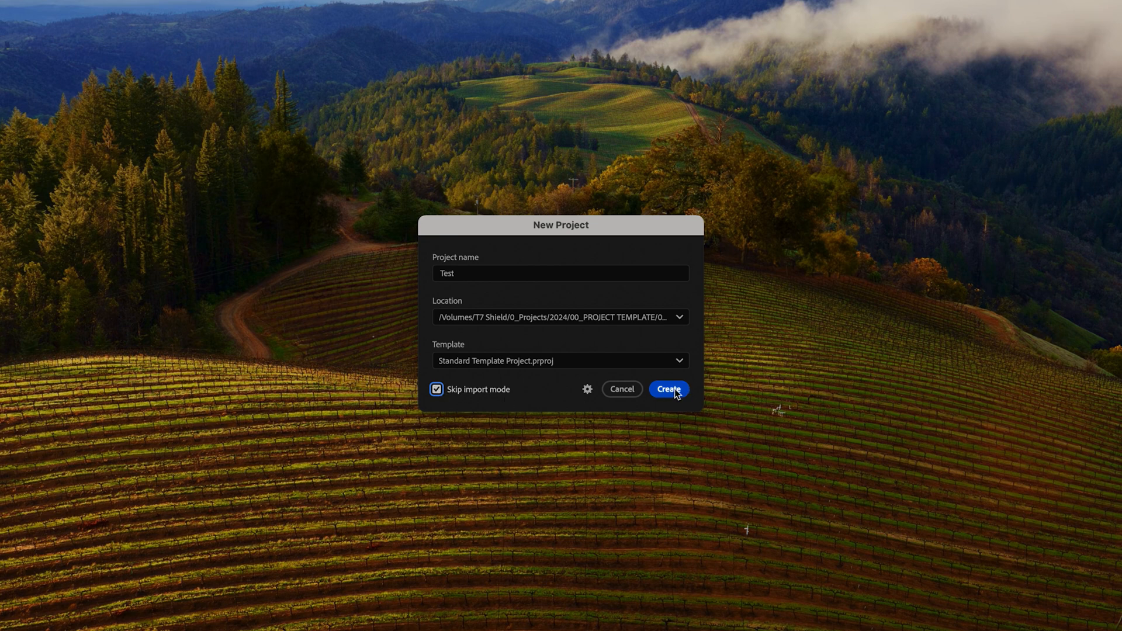
left_click(668, 389)
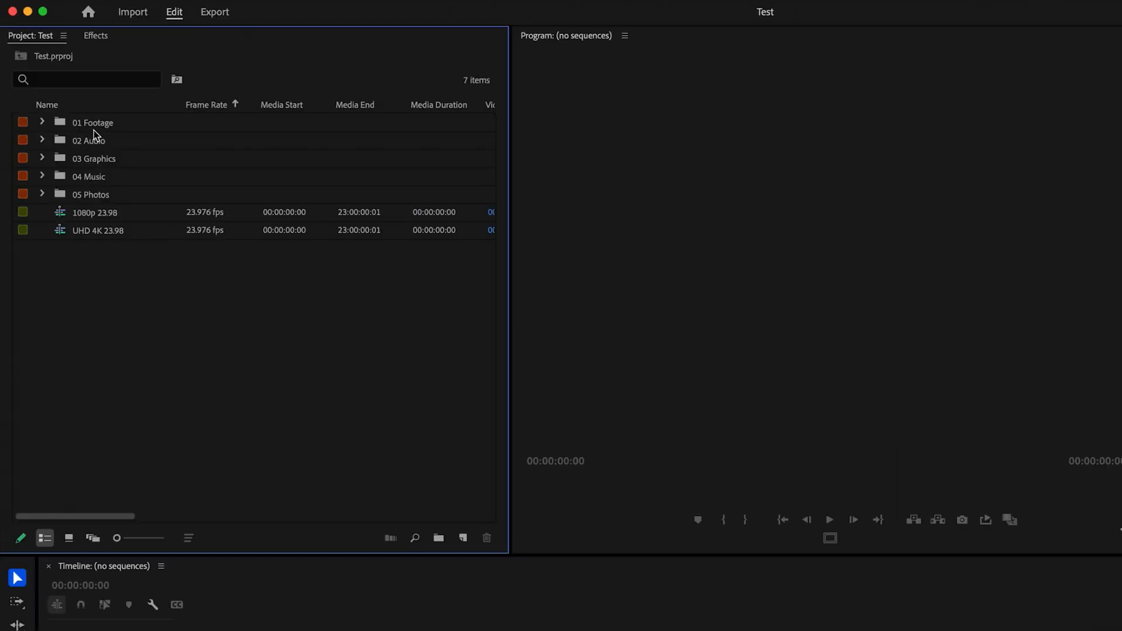
mouse_move(106, 225)
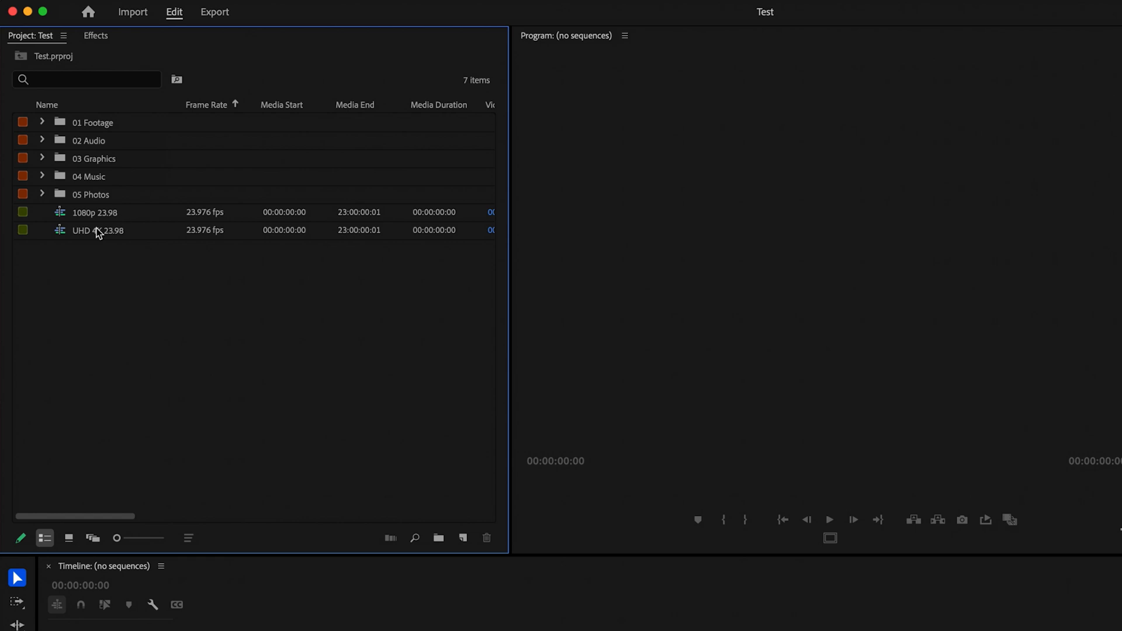
mouse_move(131, 251)
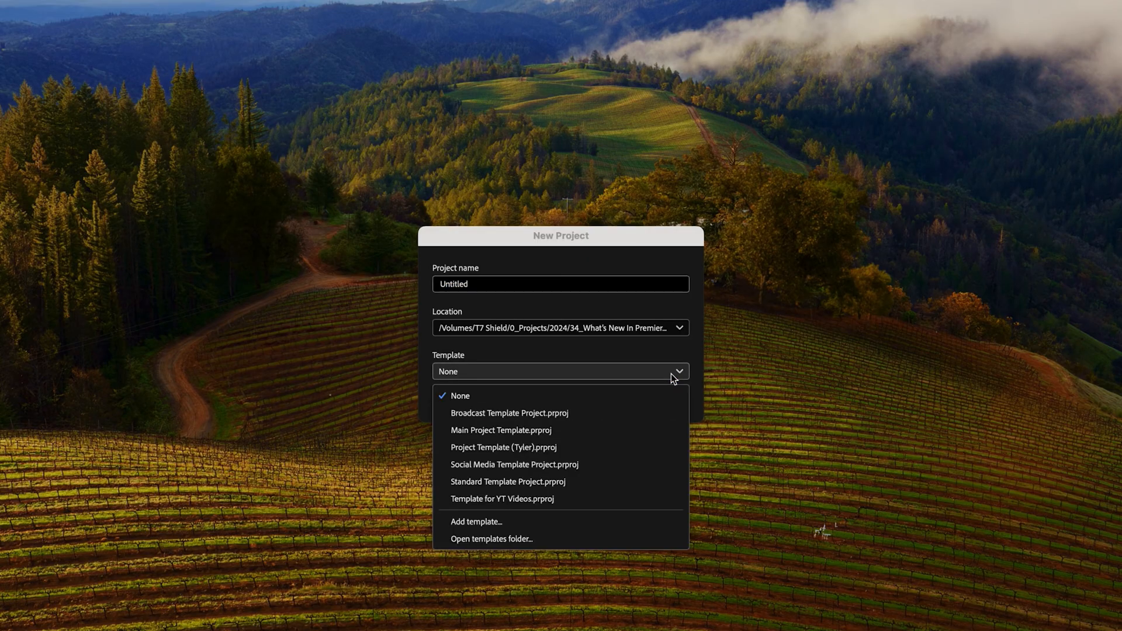
mouse_move(497, 498)
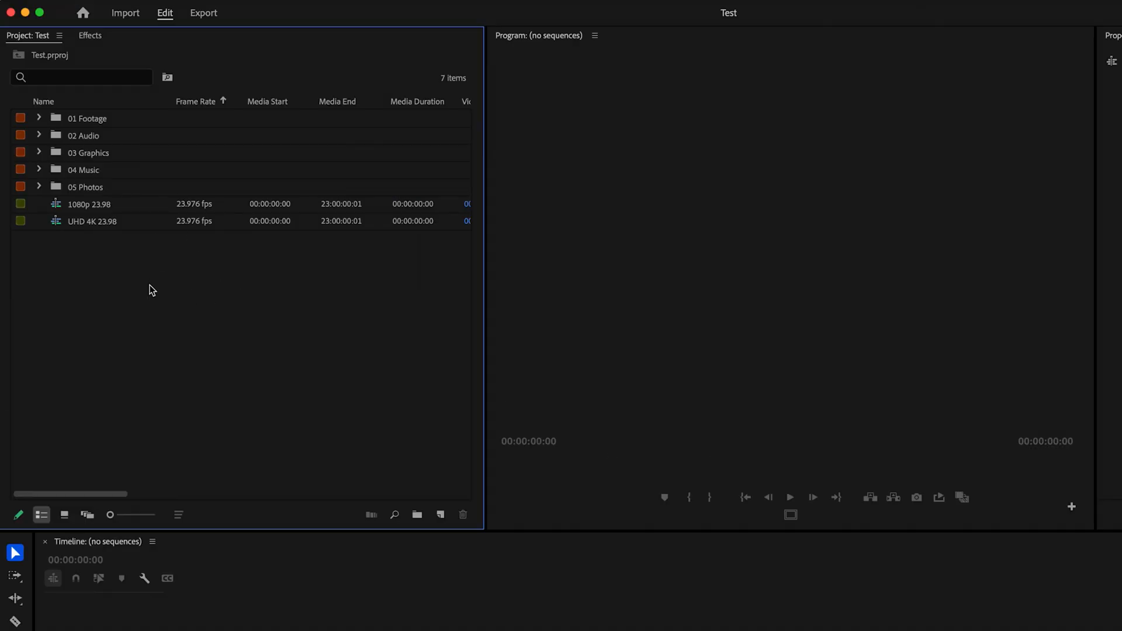
Step: Review the 1080p 23.98 sequence's Sequence Settings (1920×1080, 23.976 fps) and accept them
right_click(88, 204)
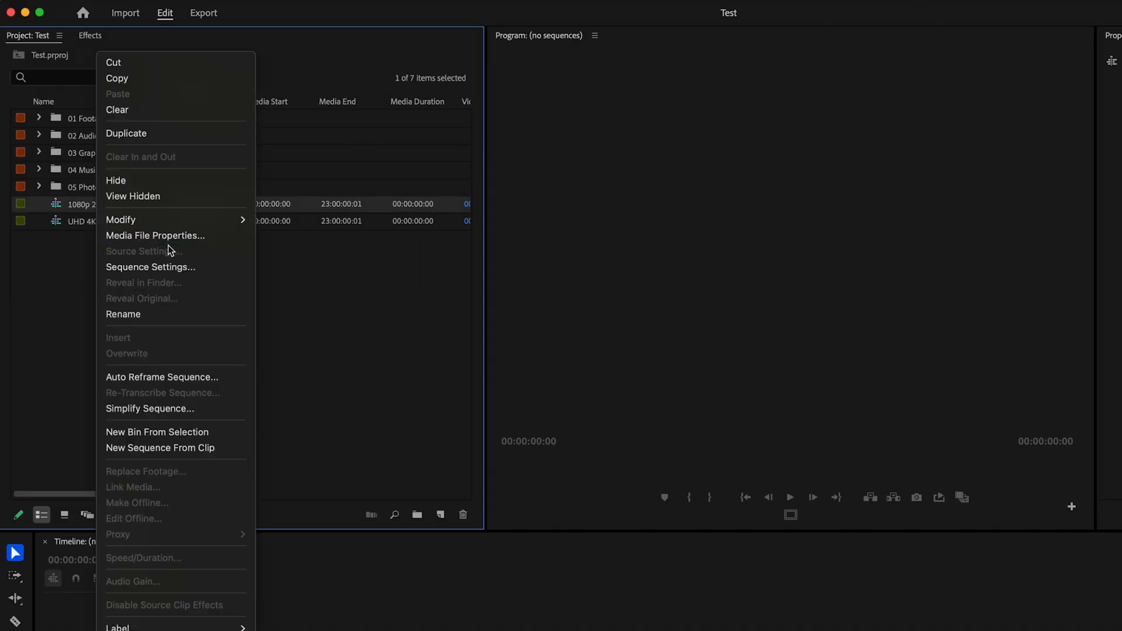
left_click(150, 267)
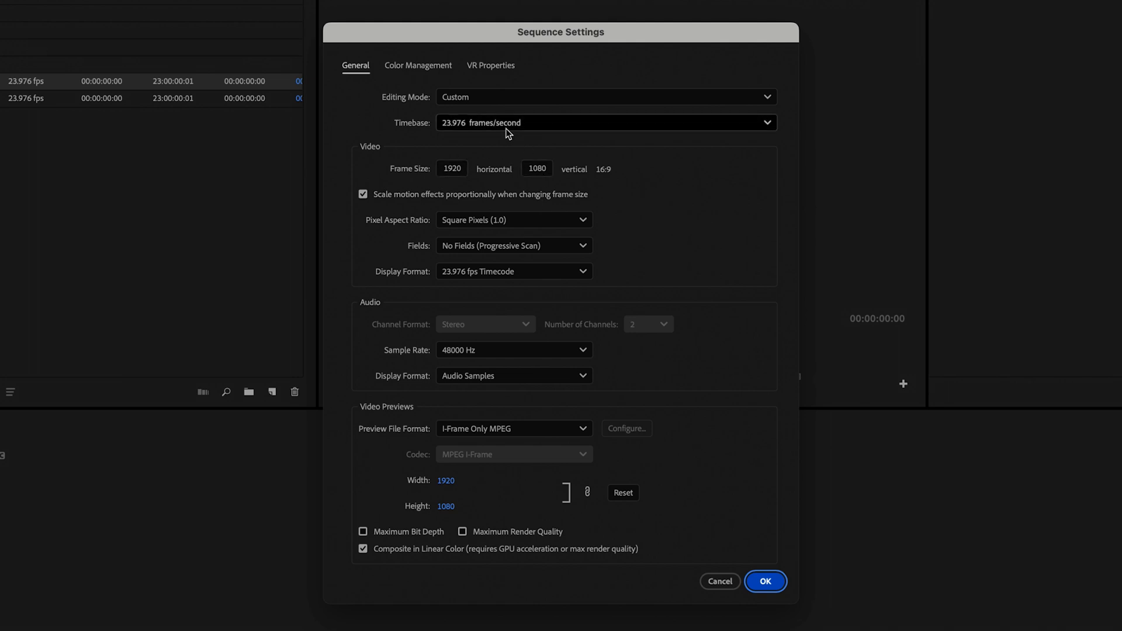
mouse_move(567, 223)
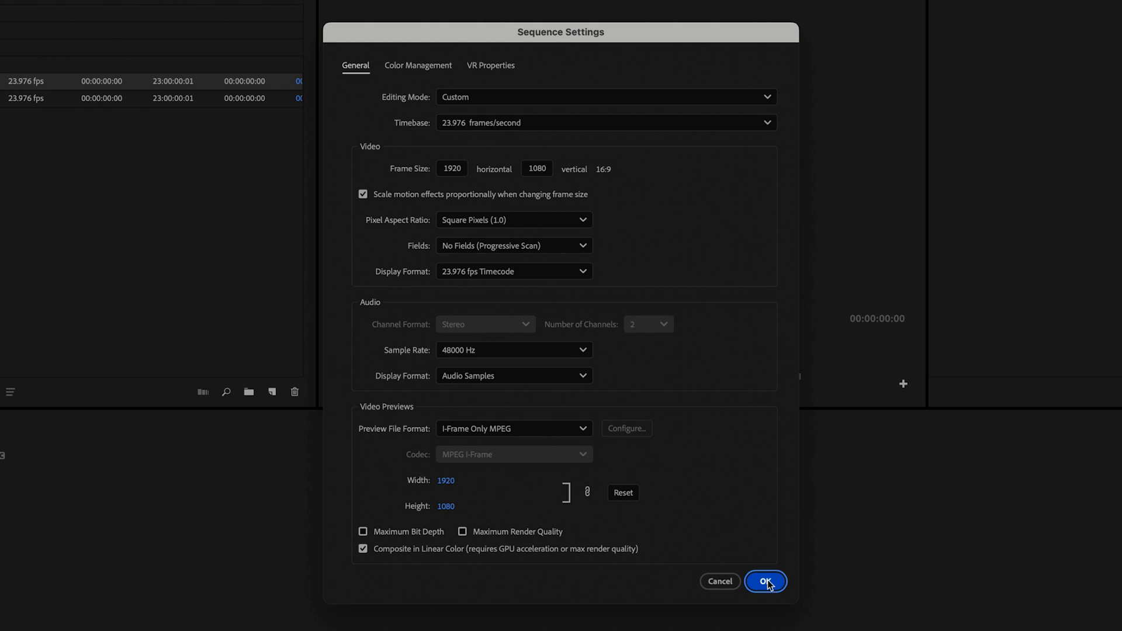
left_click(765, 582)
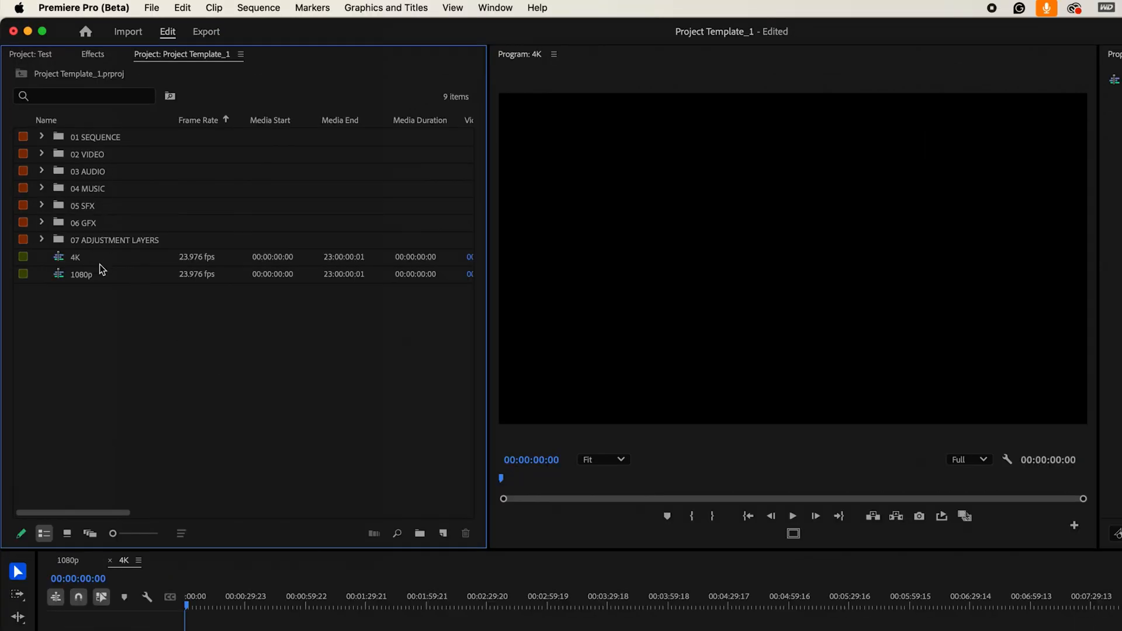
Step: Save the project as a template named 'Template for YT Videos'
left_click(151, 7)
type("Template for YT Videos")
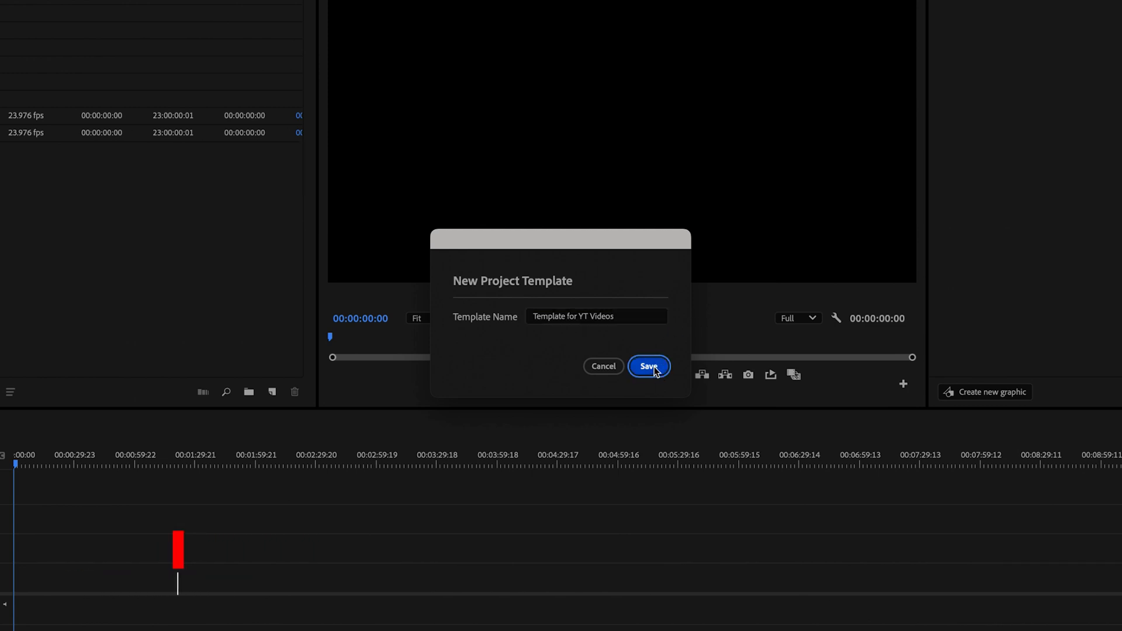
left_click(648, 366)
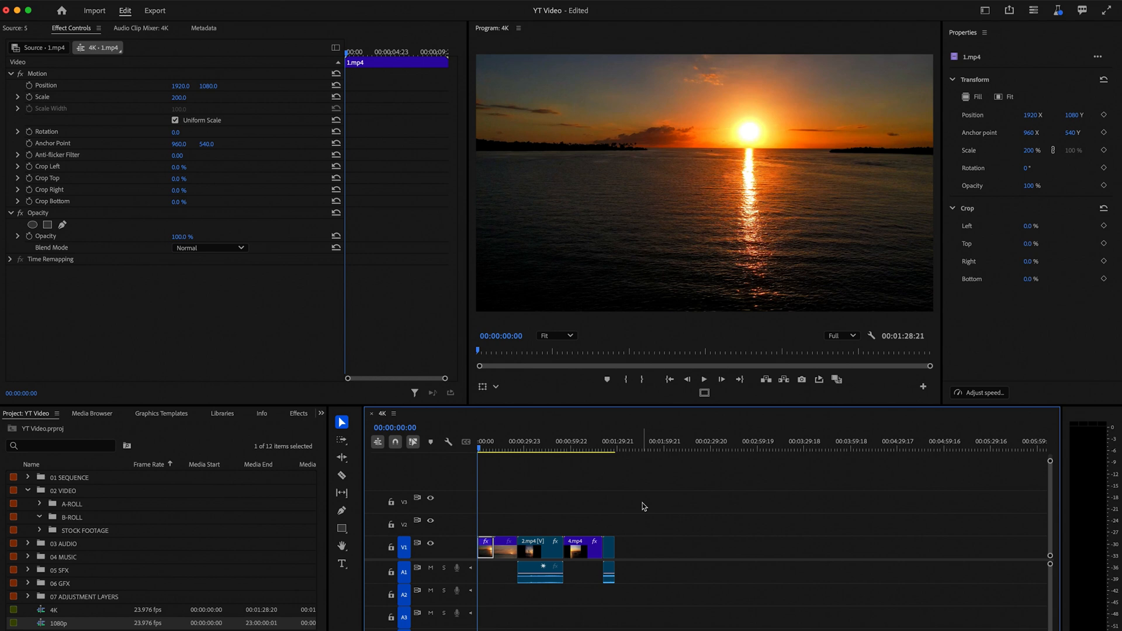
mouse_move(650, 524)
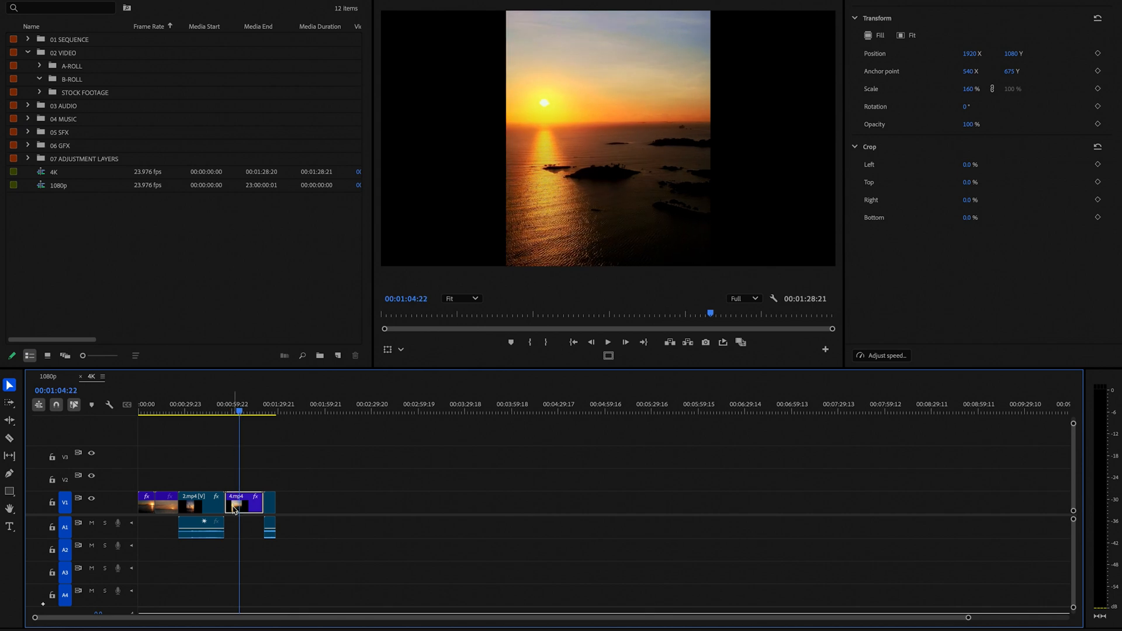
Step: Select the vertical 4.mp4 clip to show its properties
left_click(800, 108)
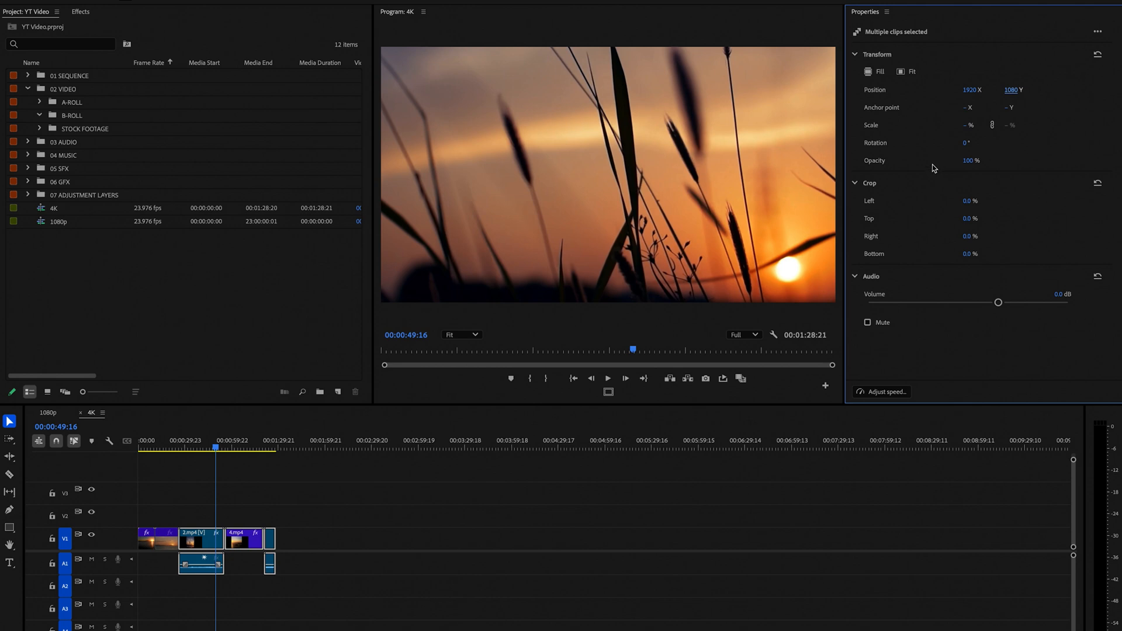
mouse_move(487, 426)
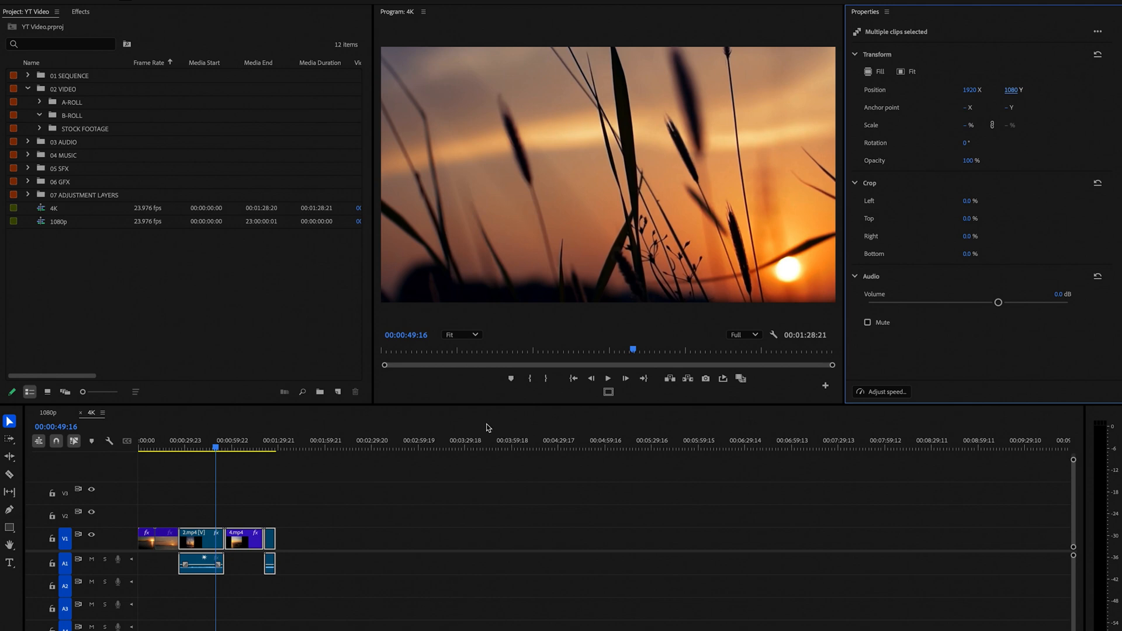
mouse_move(890, 195)
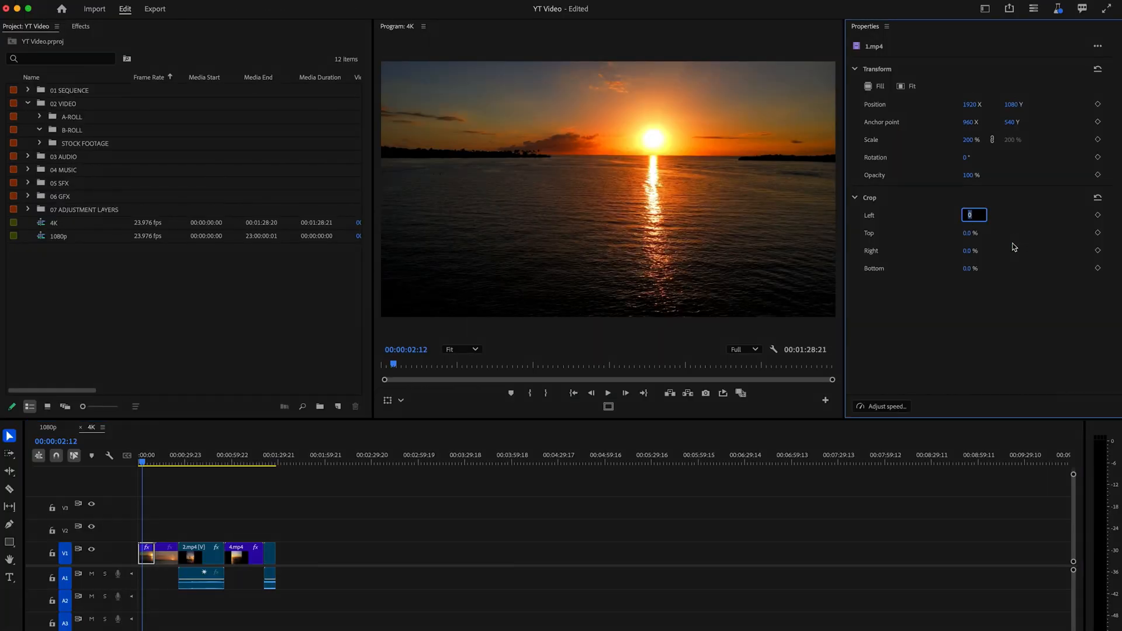
Step: Set clip 1.mp4's Top crop and Bottom crop to 13.0
left_click(974, 232)
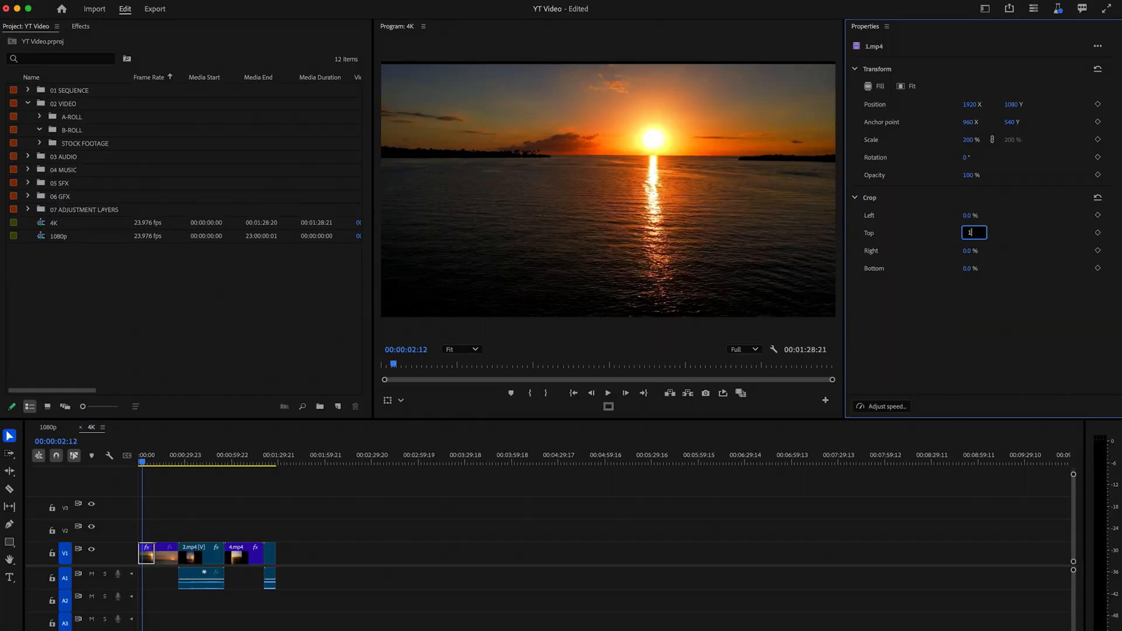
key("Tab")
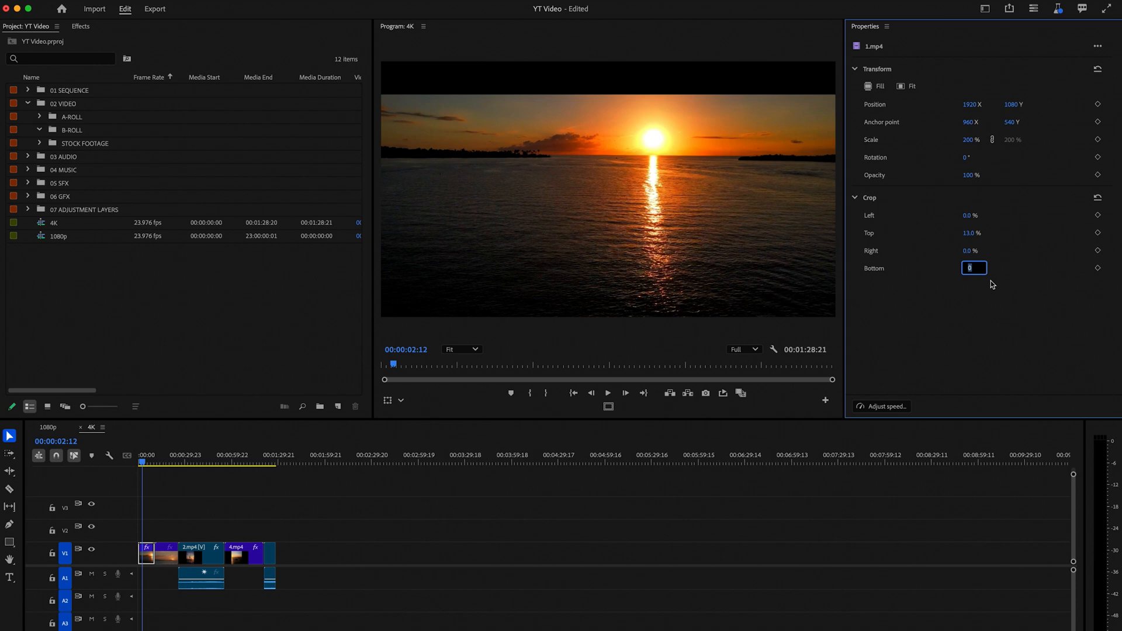
type("13.0")
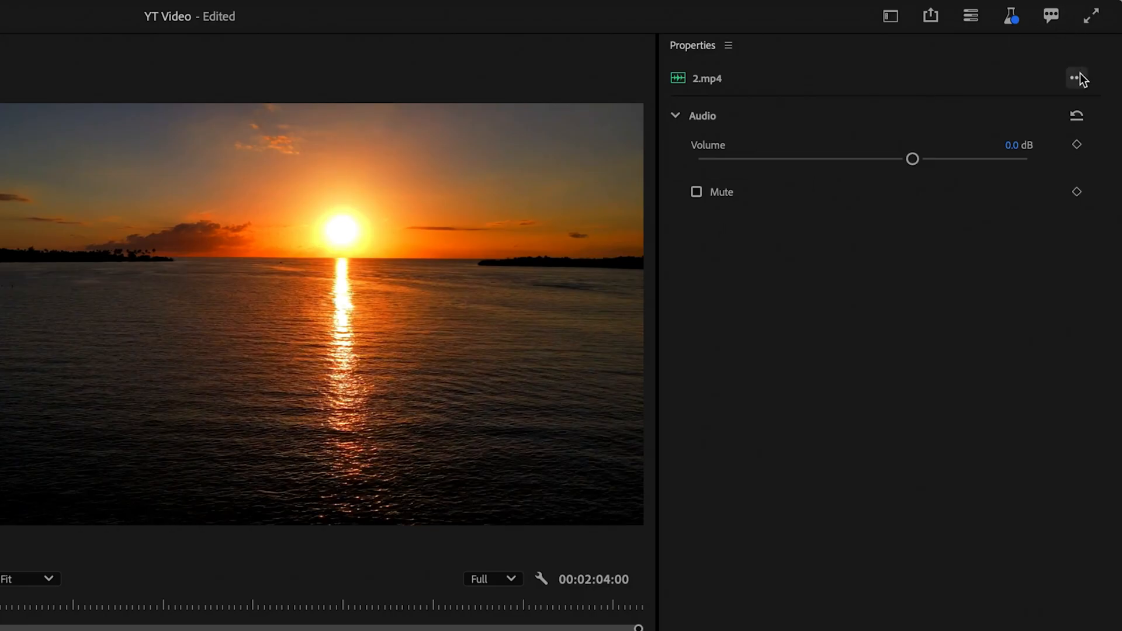
Step: Clear the SFX audio type from 2.mp4 in the Essential Sound controls
left_click(1076, 75)
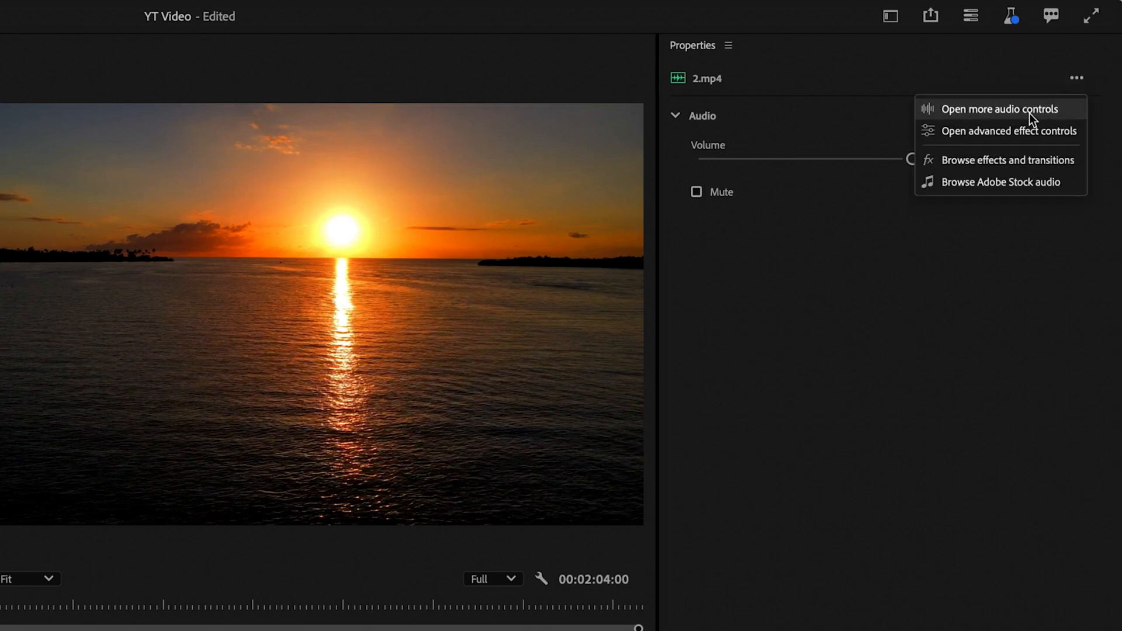
mouse_move(1032, 127)
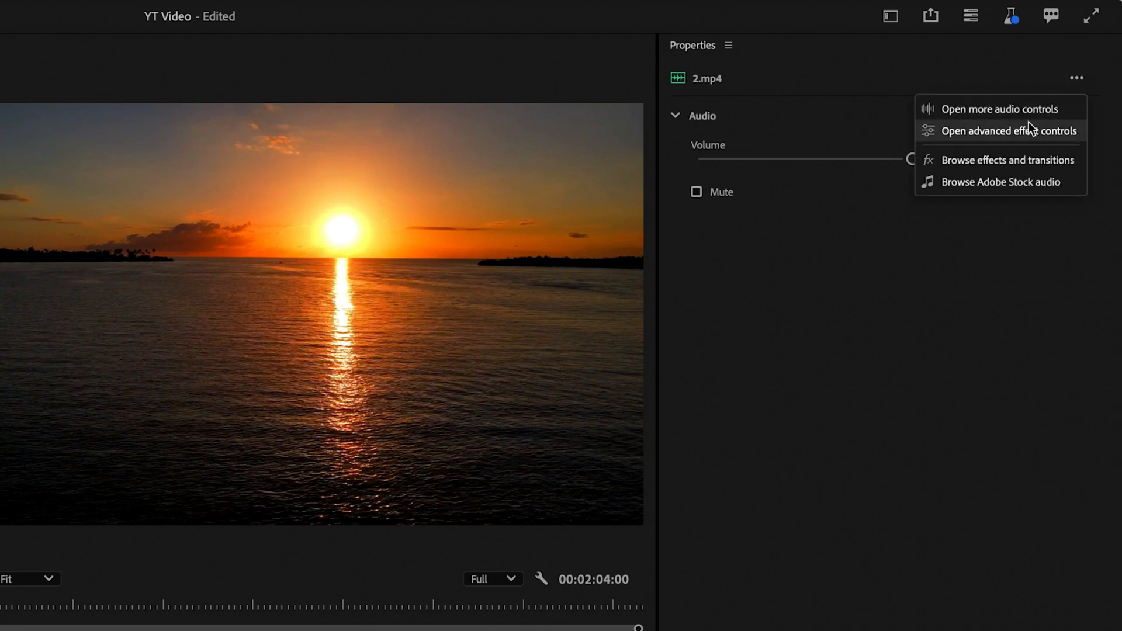
left_click(1008, 130)
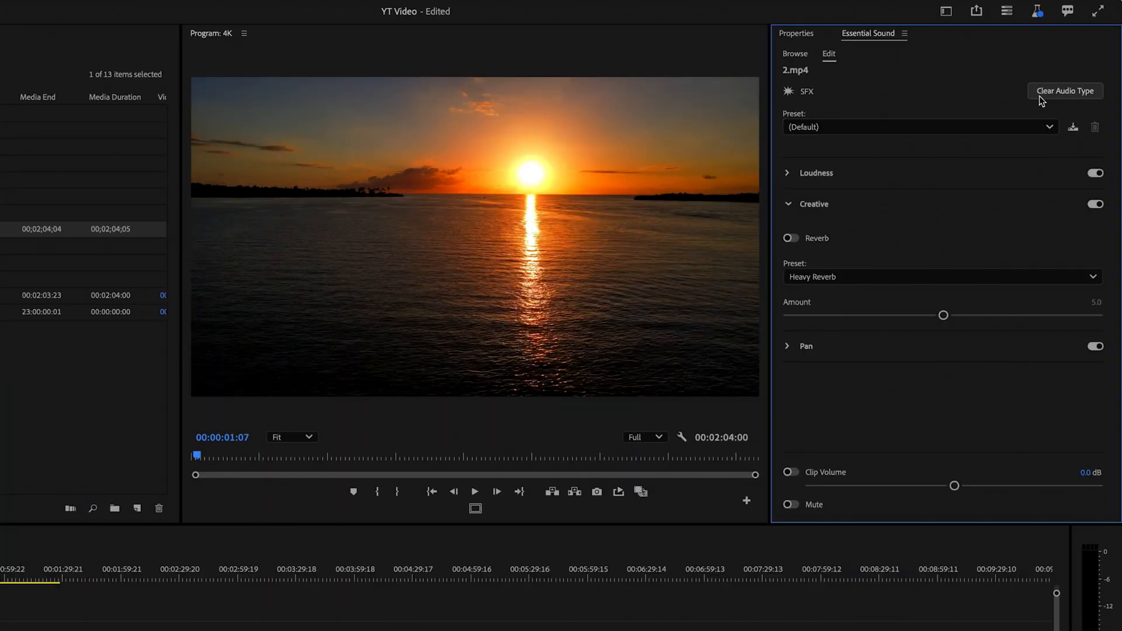
left_click(1065, 90)
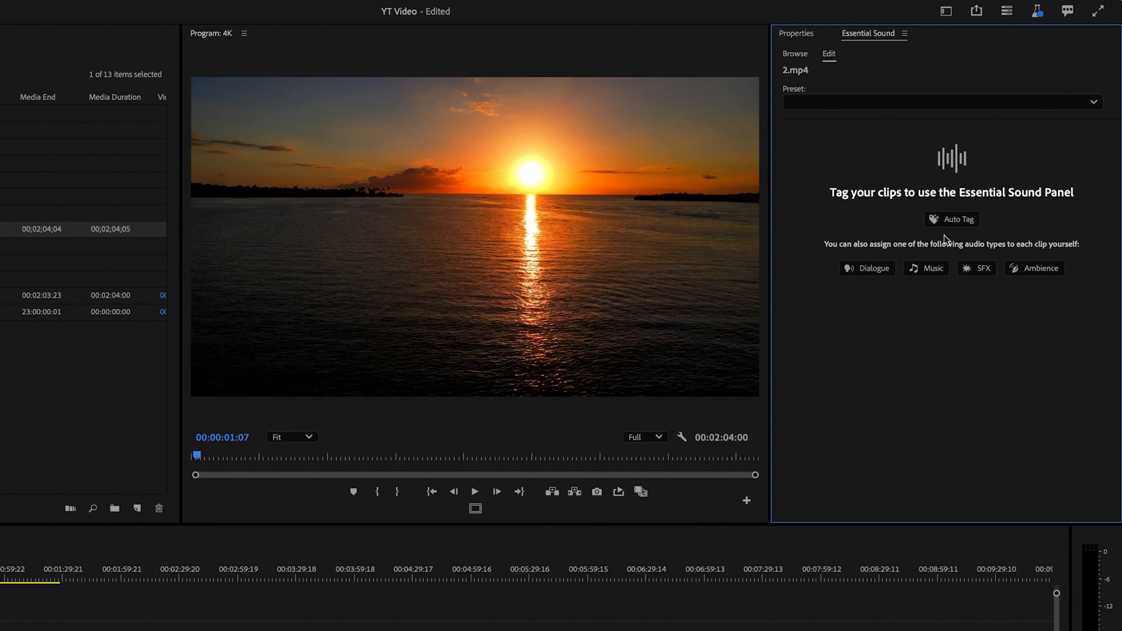
left_click(866, 268)
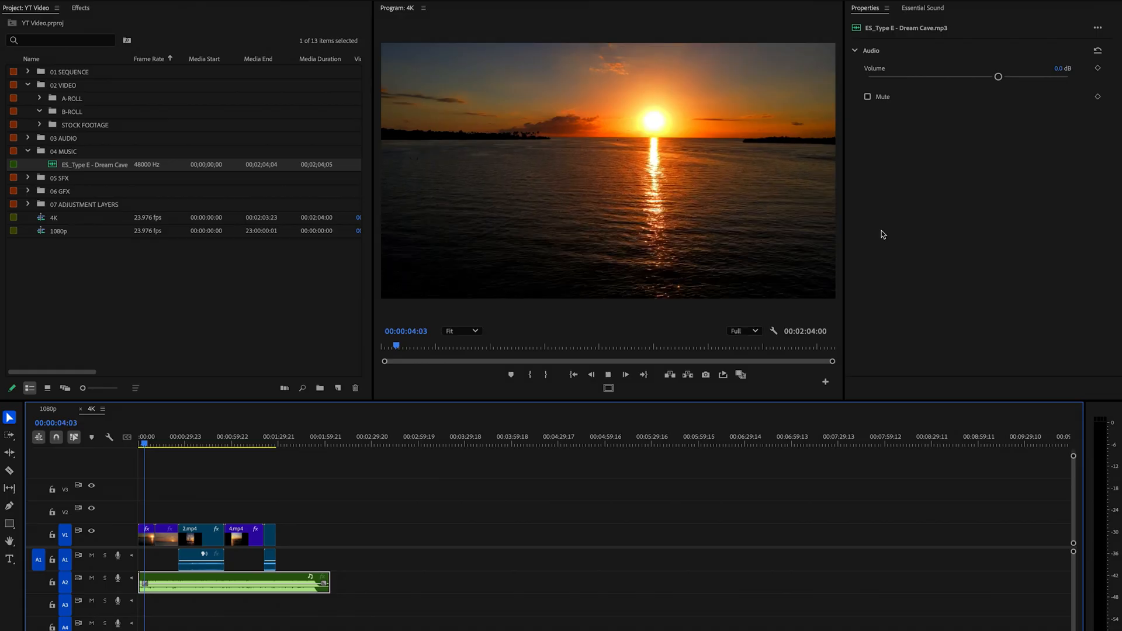
Step: Zoom the timeline in on the video clips and Dream Cave music track
left_click_drag(998, 76, 969, 76)
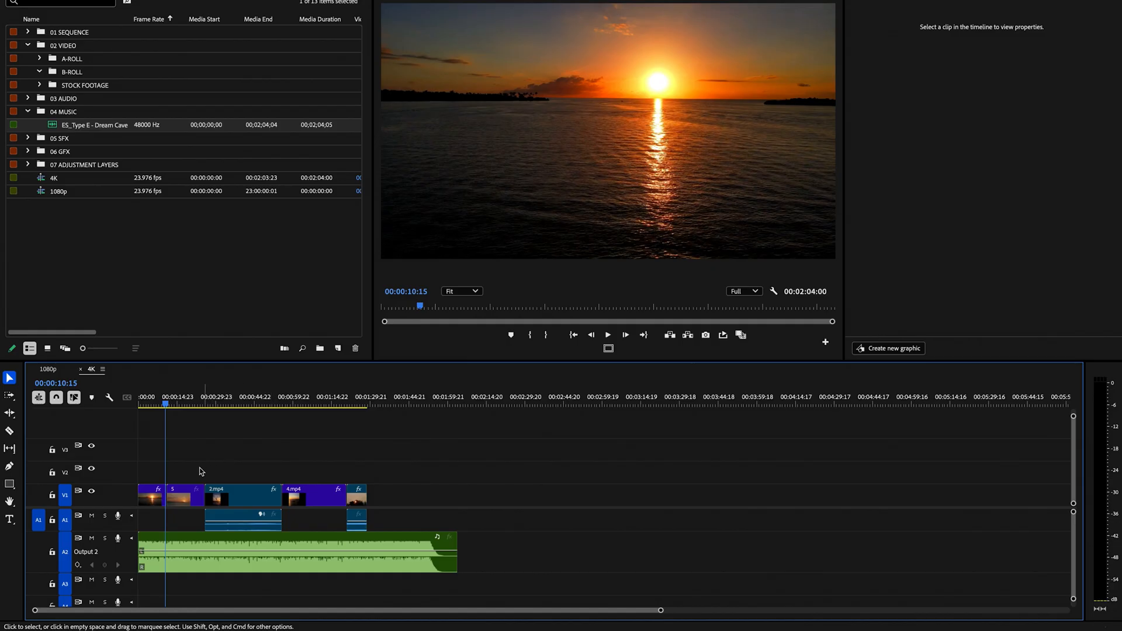
Step: Set clip 5's speed to 200% in the Clip Speed/Duration dialog
left_click(184, 496)
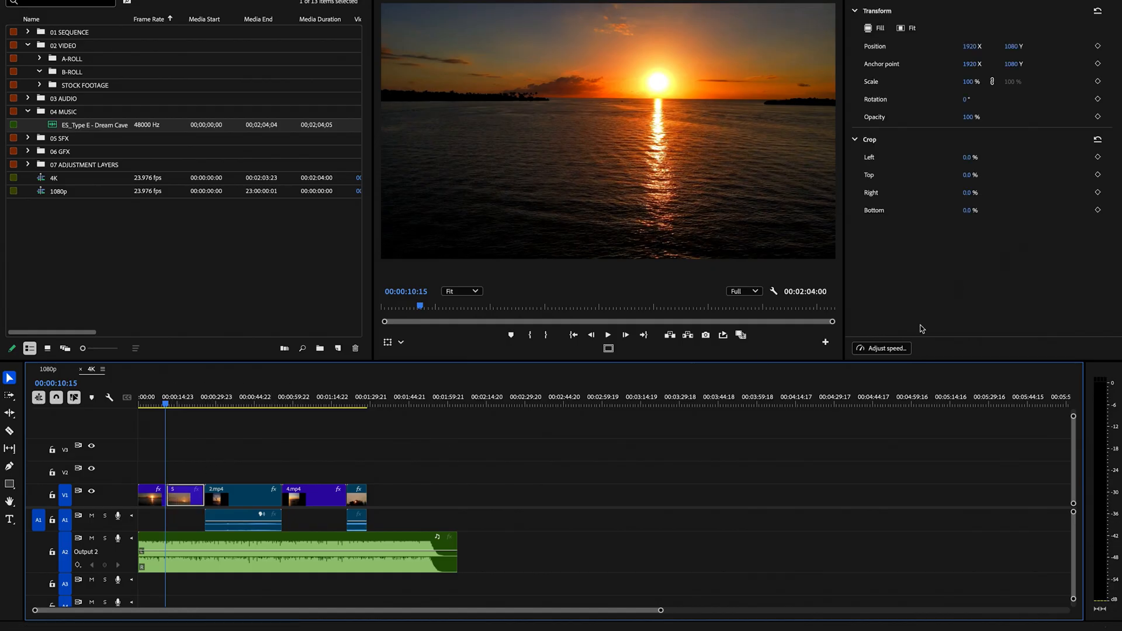
left_click(882, 348)
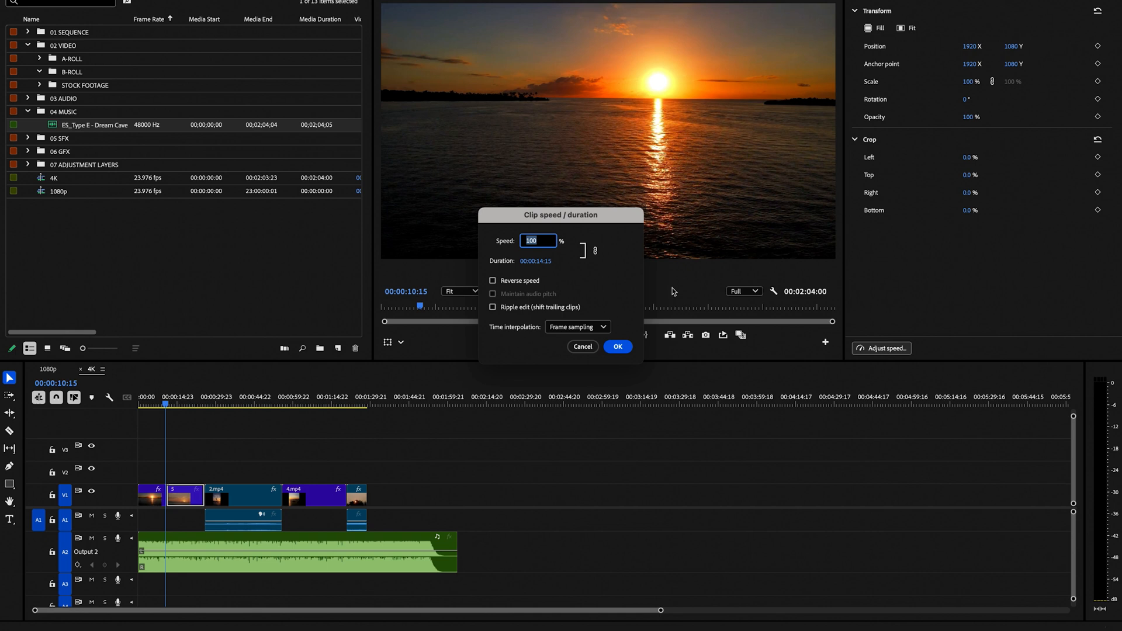
type("200")
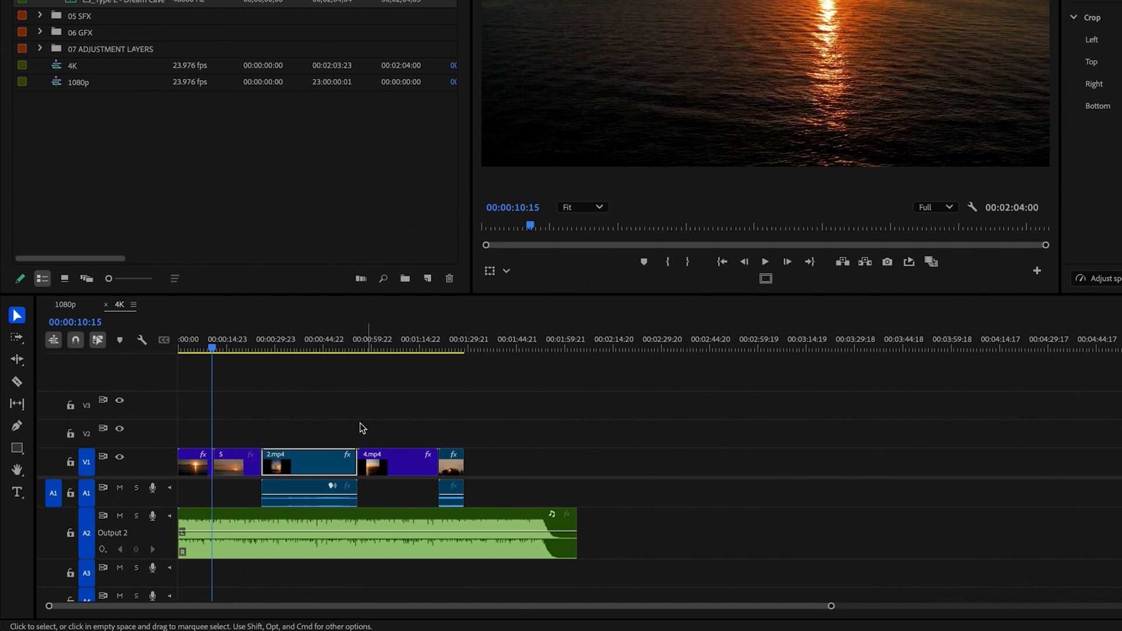
mouse_move(396, 188)
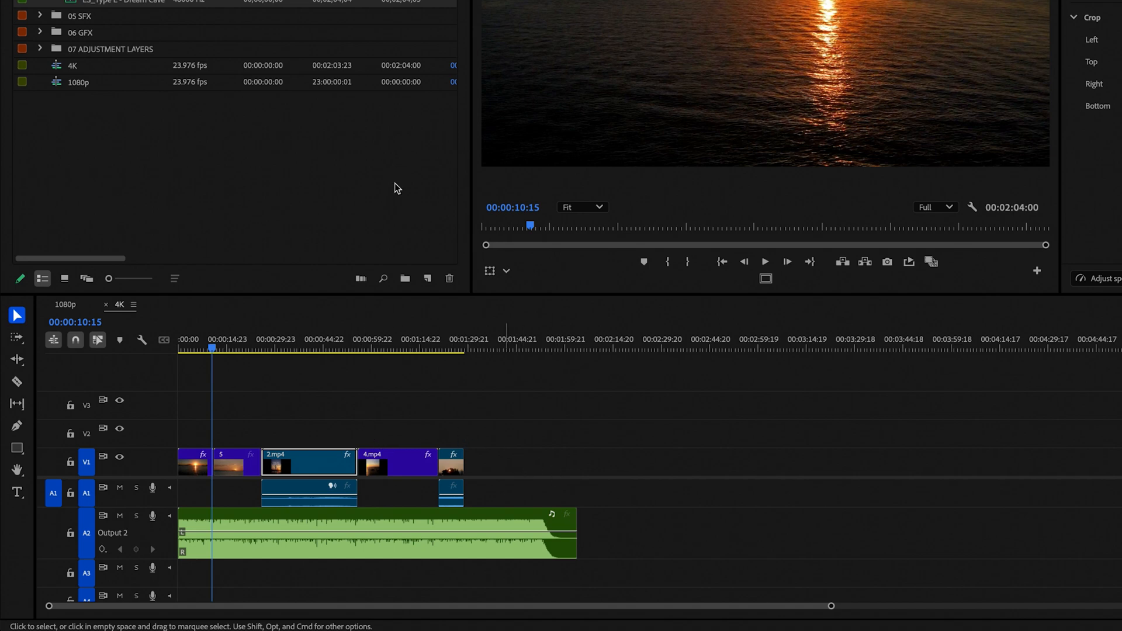
left_click(83, 6)
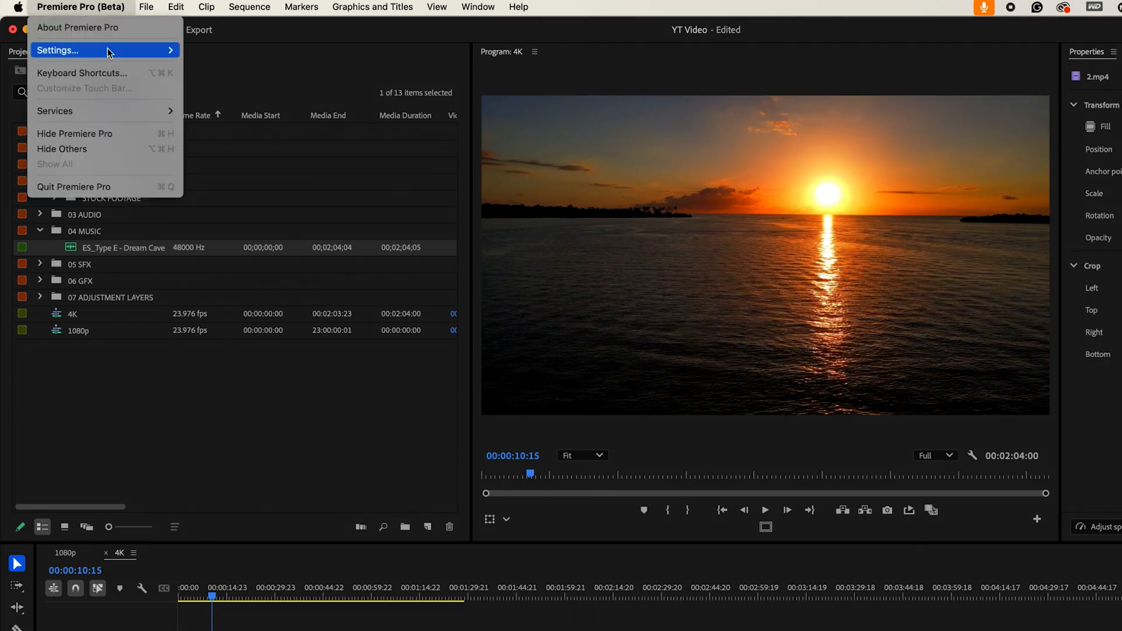
Step: Try the Light theme, enable Accessible color contrast, and settle on the Darkest theme
left_click(236, 71)
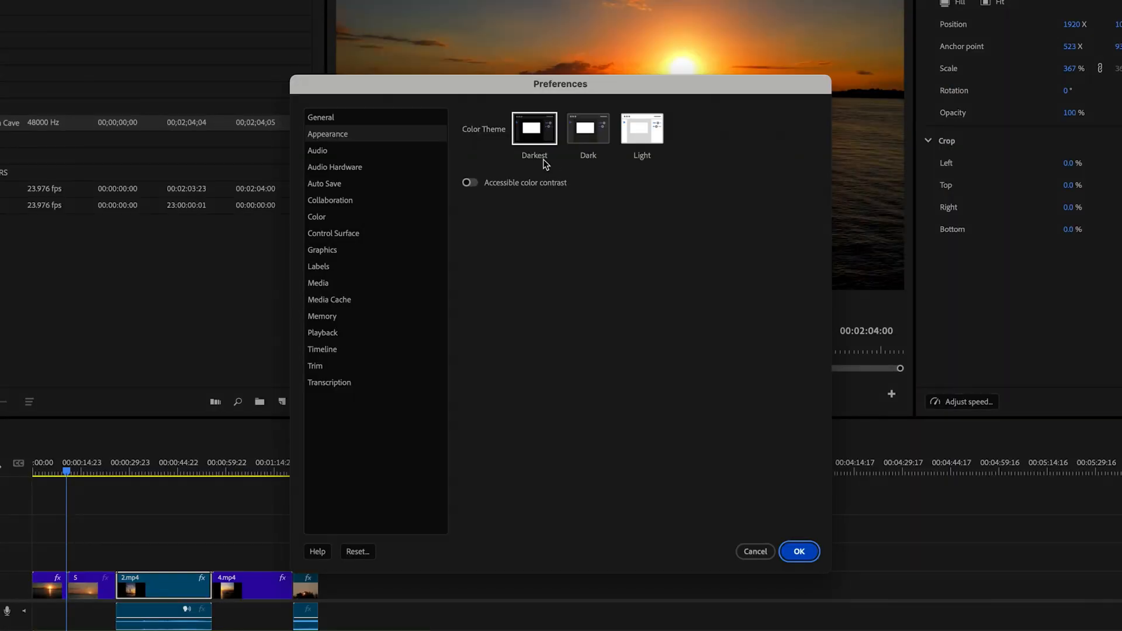
mouse_move(598, 140)
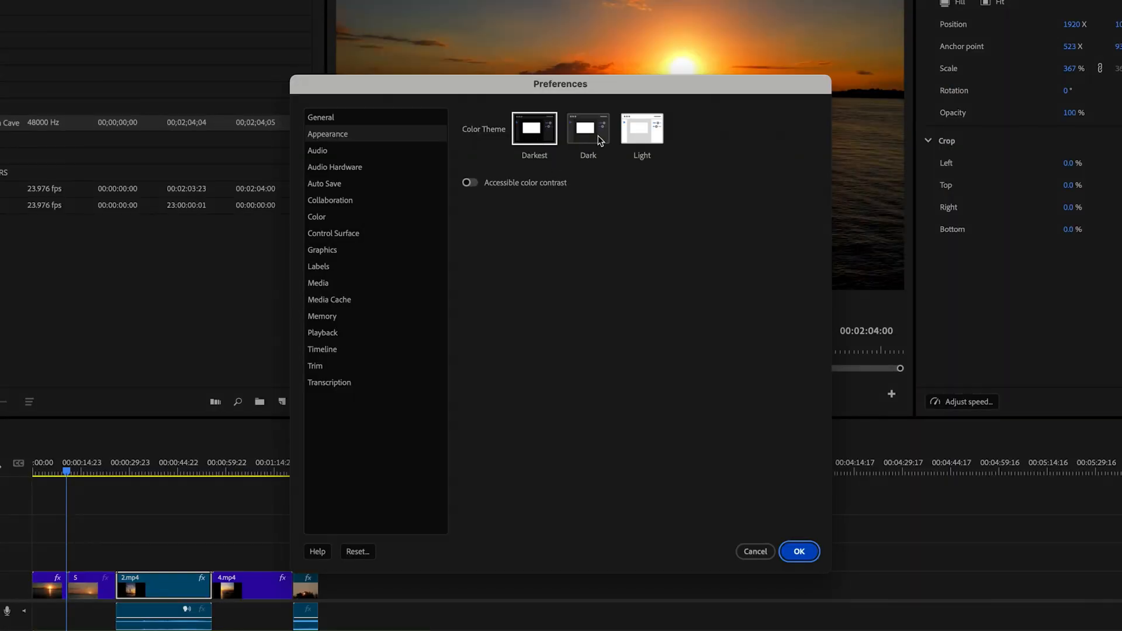
left_click(643, 128)
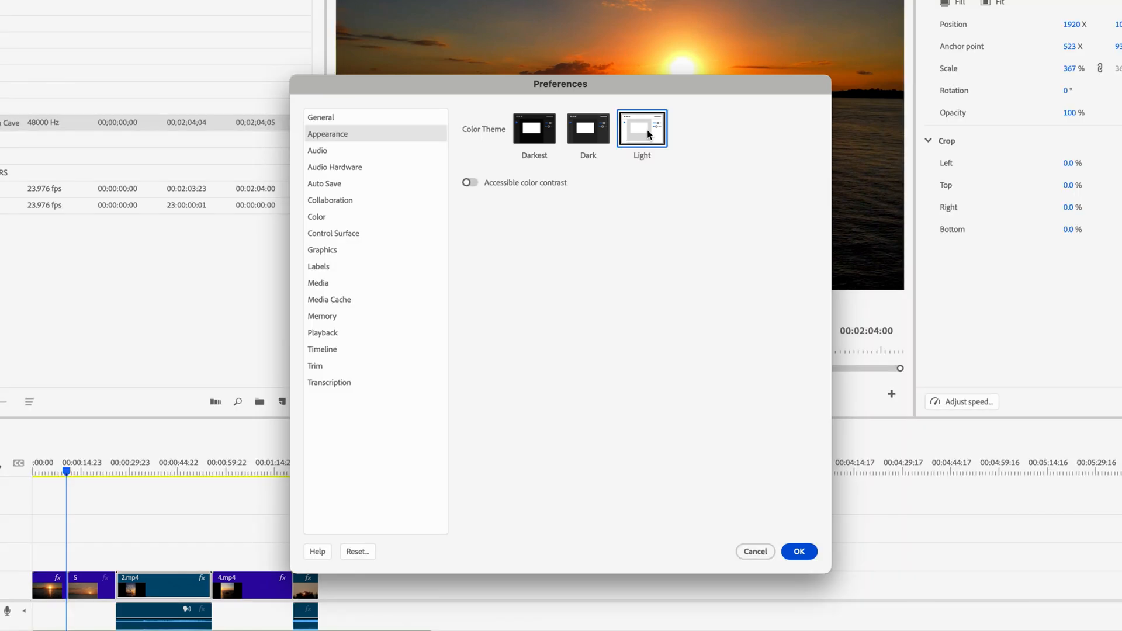
mouse_move(470, 183)
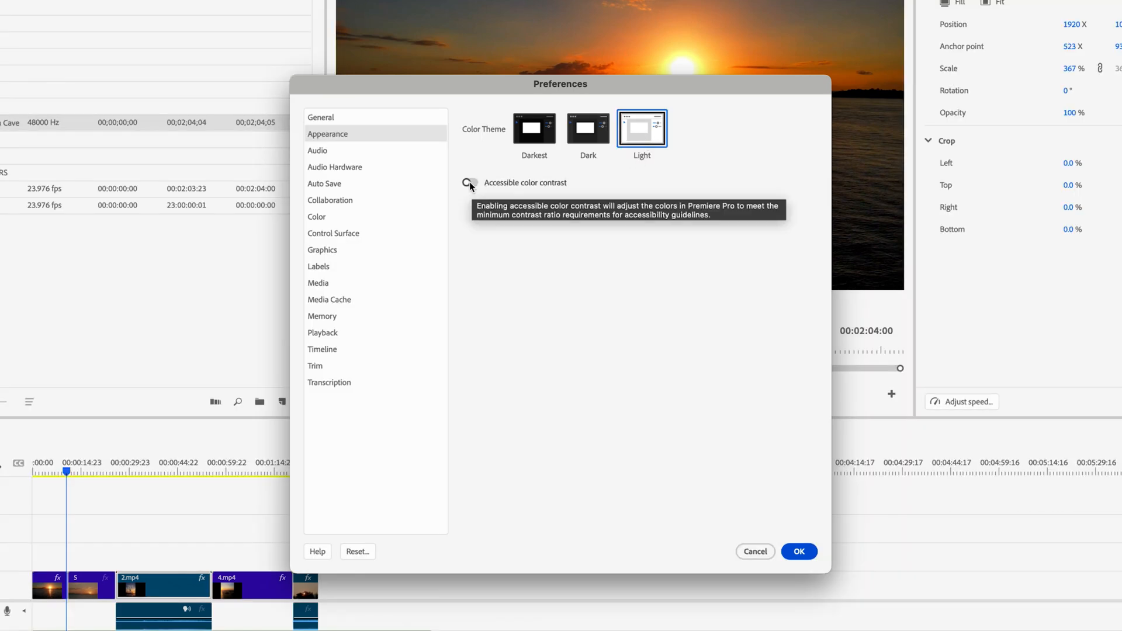
left_click(469, 182)
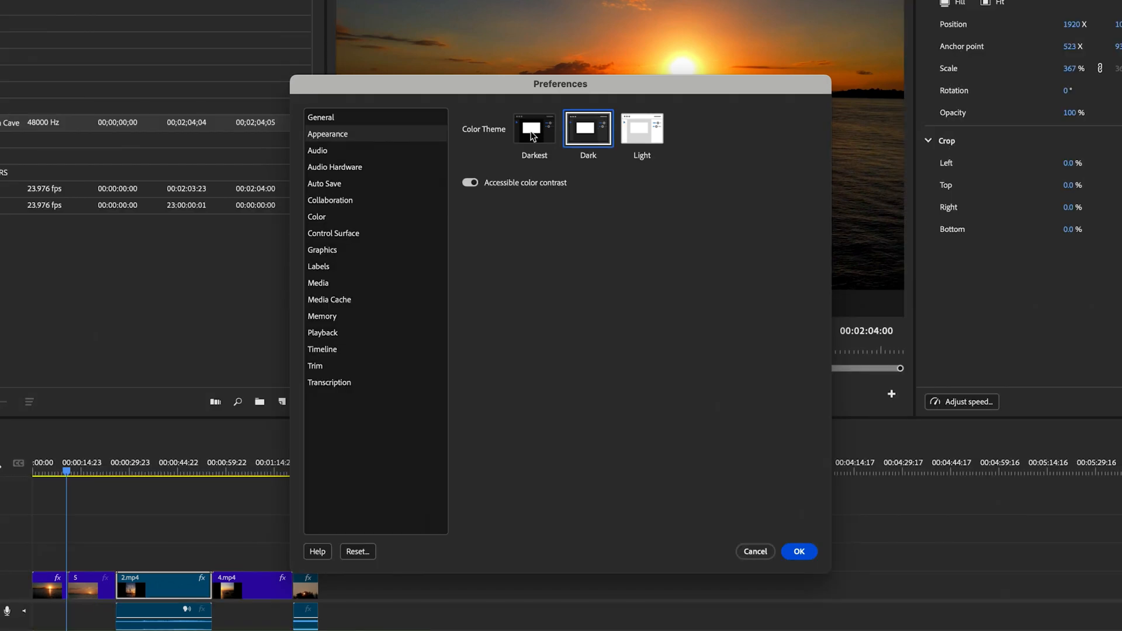
left_click(534, 129)
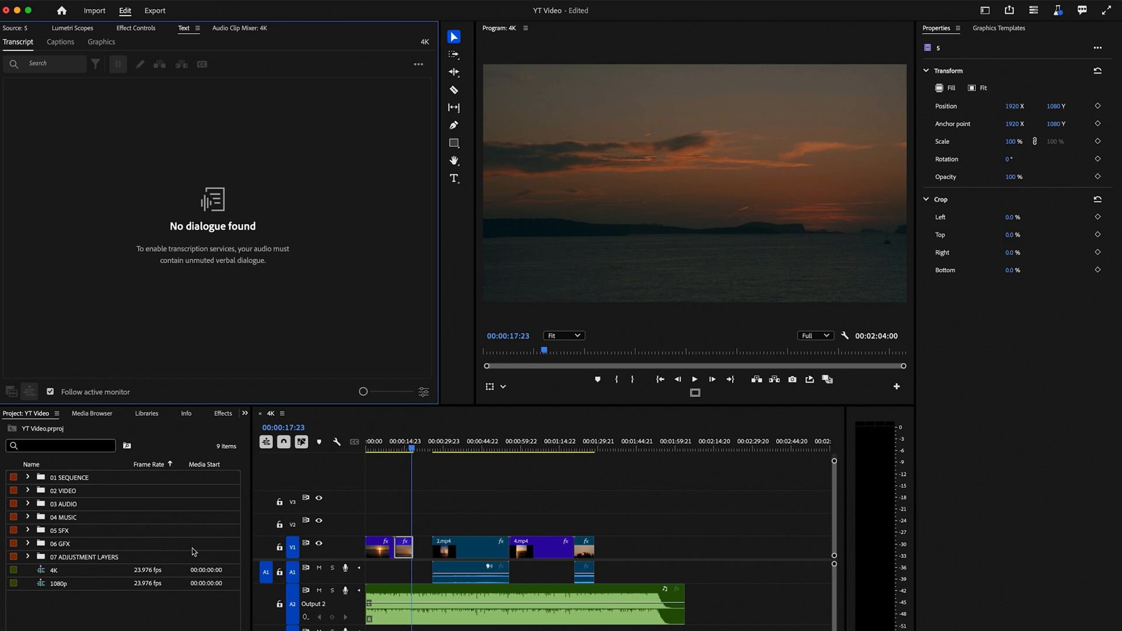
Step: Place a TEXT title on the sunset footage, browse Graphics Templates, and reposition it
left_click(454, 179)
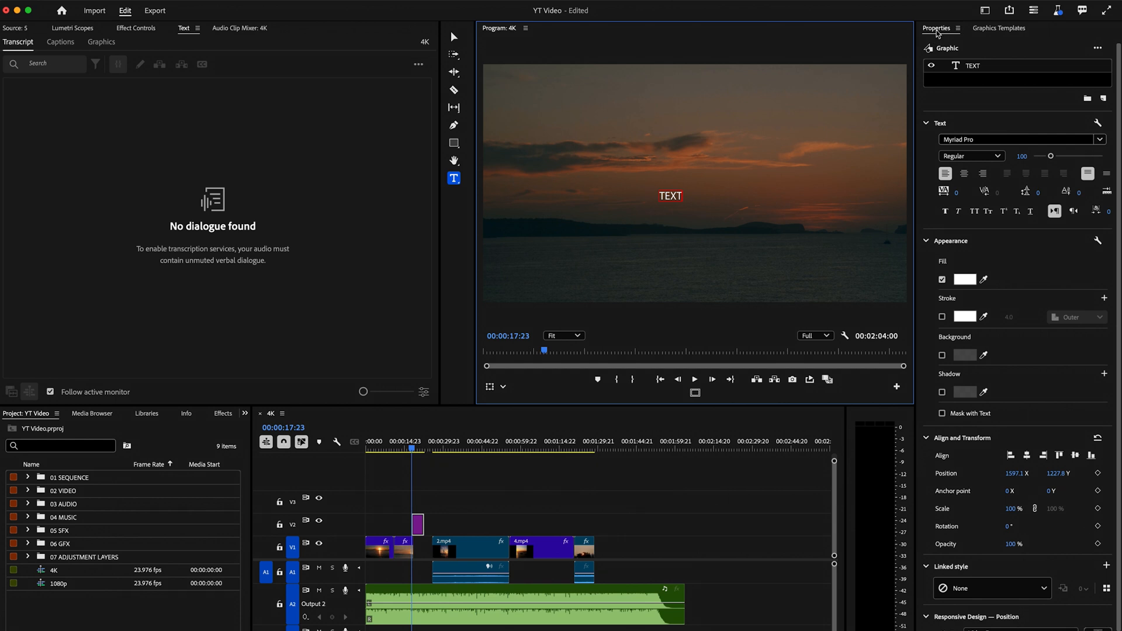
left_click(999, 27)
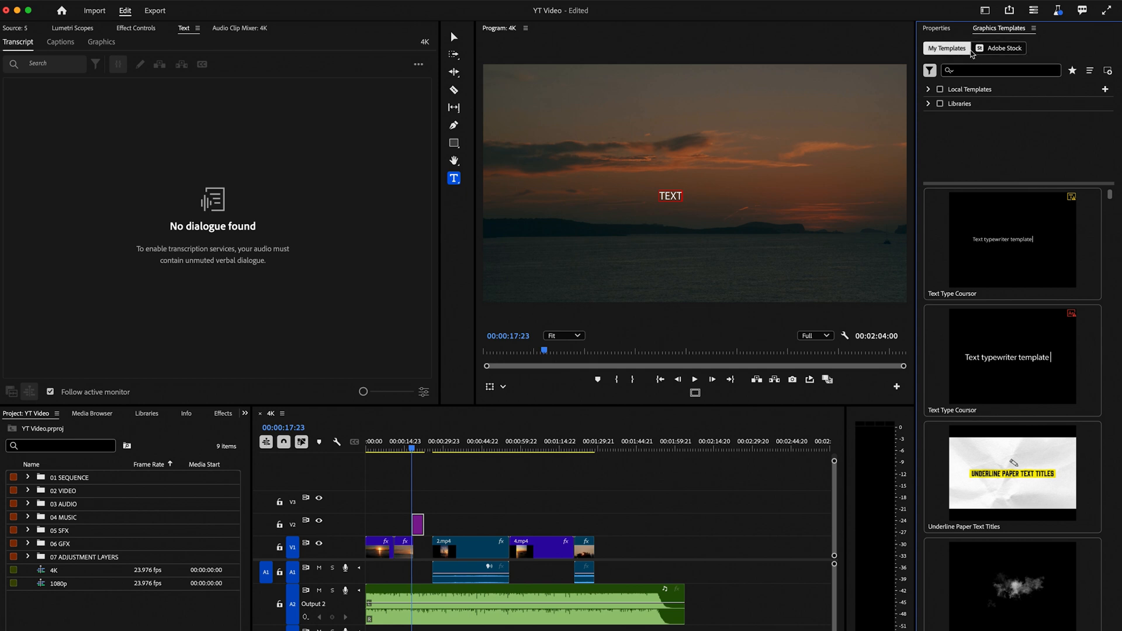
left_click(935, 27)
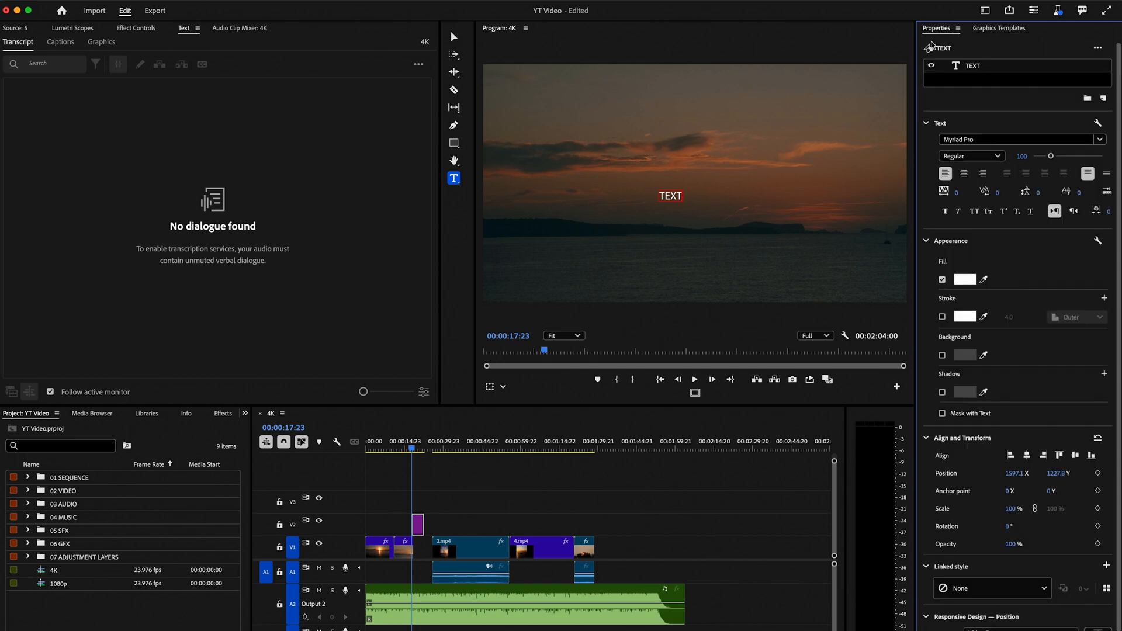
mouse_move(1115, 93)
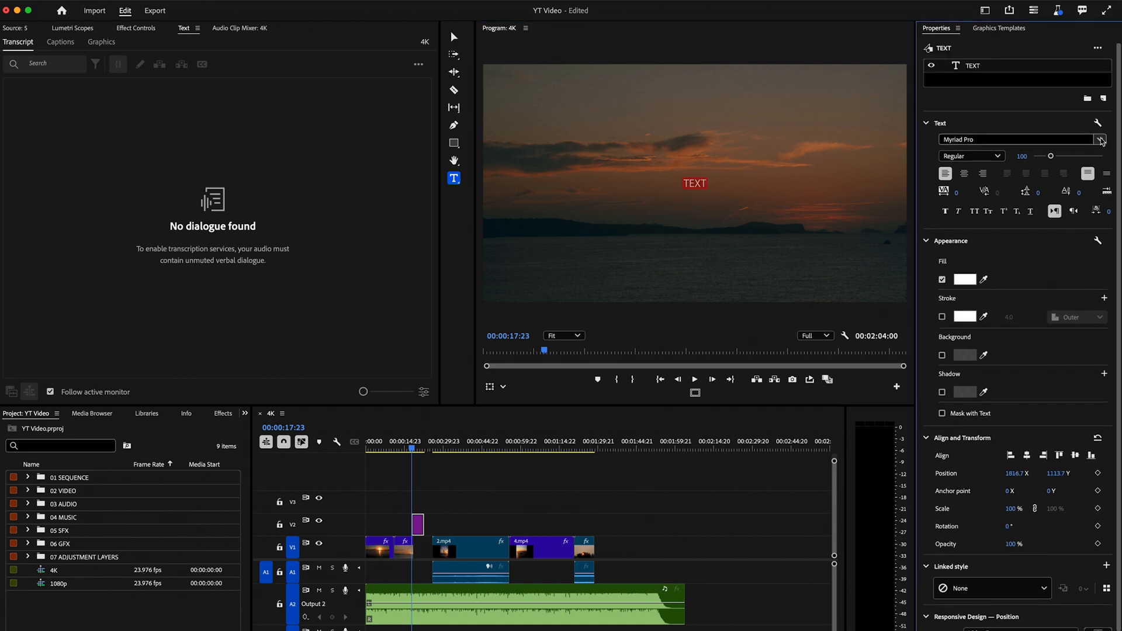
left_click_drag(694, 183, 670, 196)
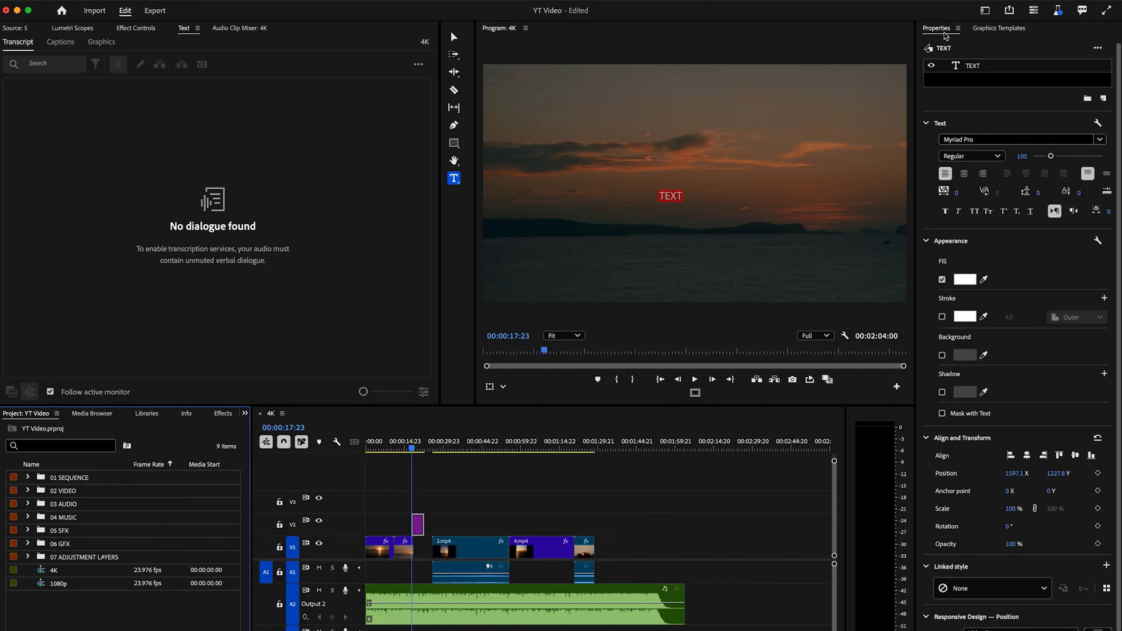
Step: Return to the earlier workspace showing the project bin, program monitor and v2 sequence timeline
left_click(983, 9)
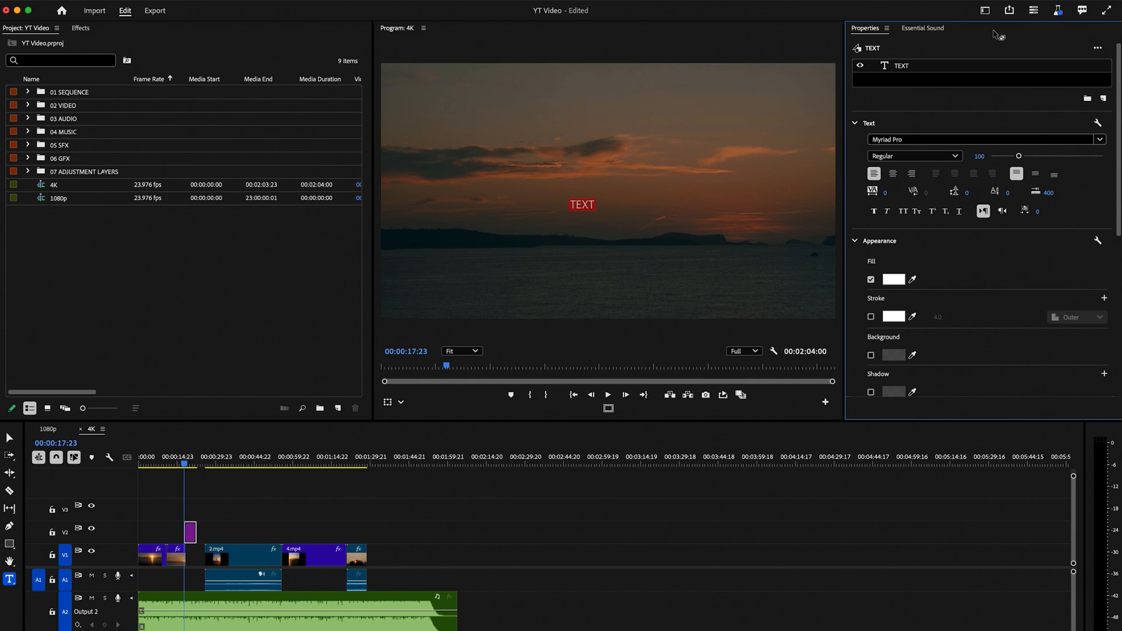
scroll("down", 3)
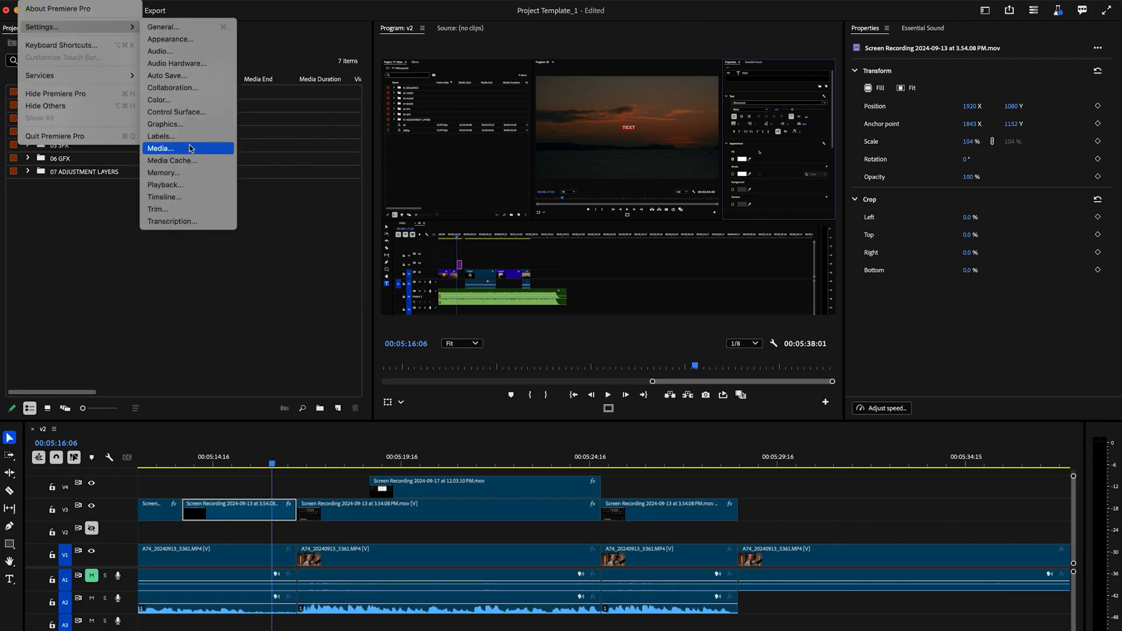
Step: Enable hardware accelerated decoding in Media preferences and confirm
left_click(164, 148)
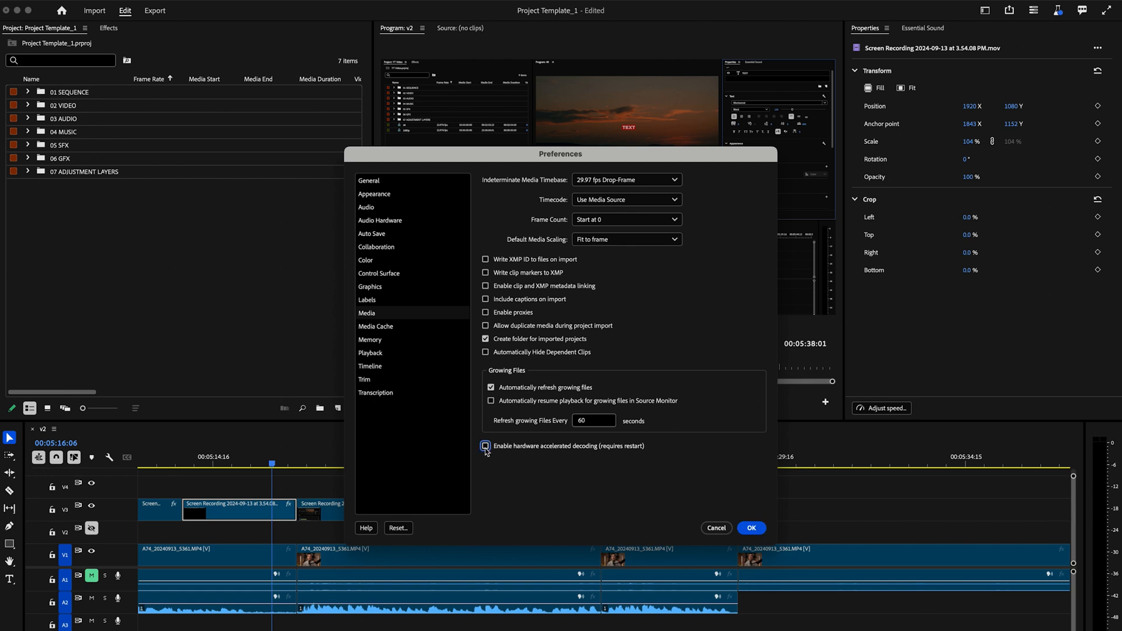
left_click(751, 528)
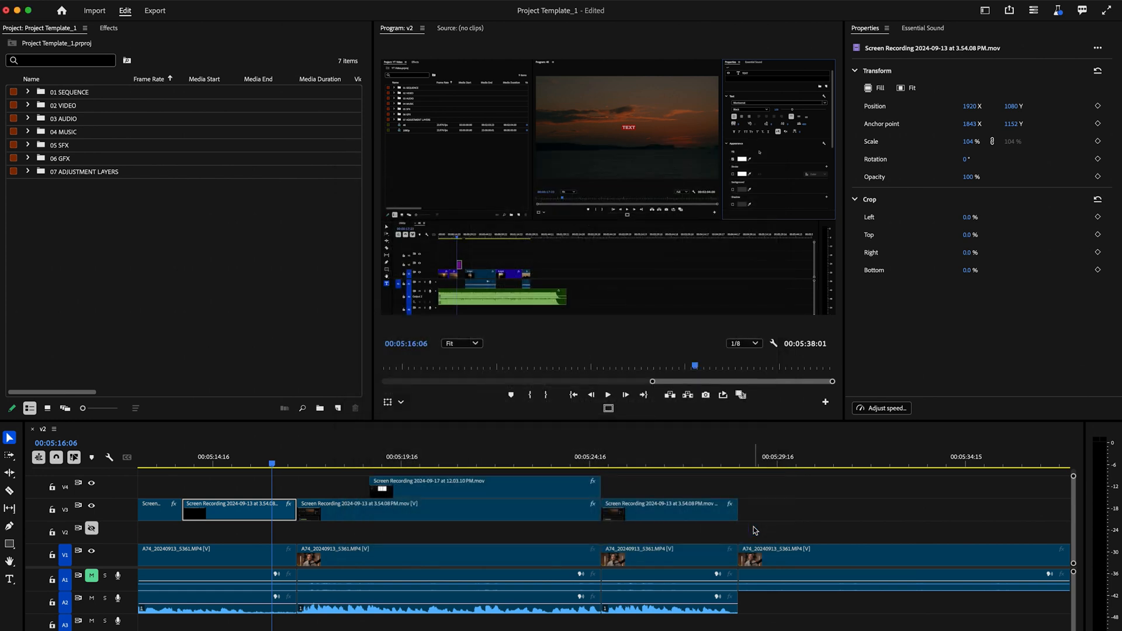